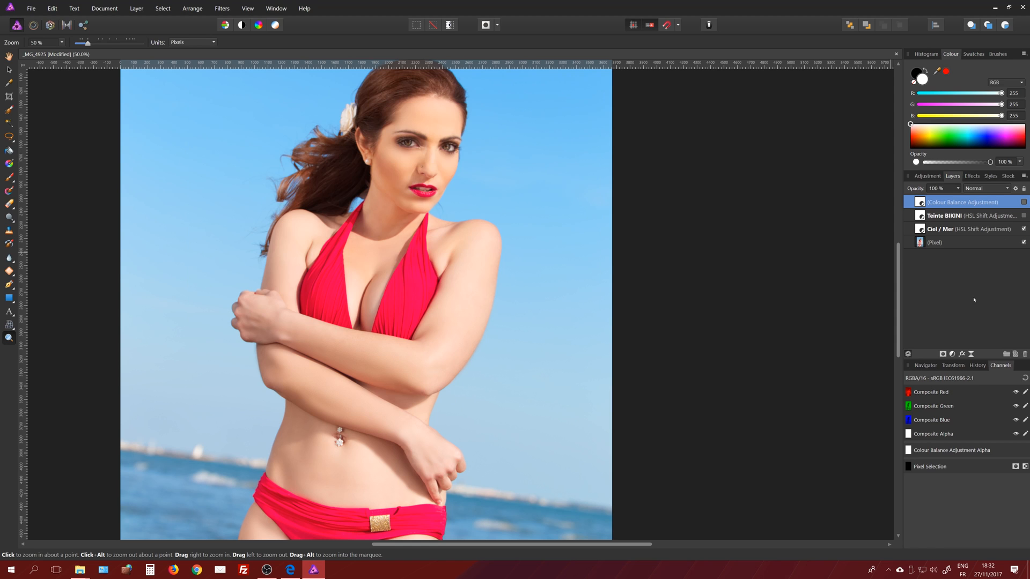
pyautogui.moveTo(971, 299)
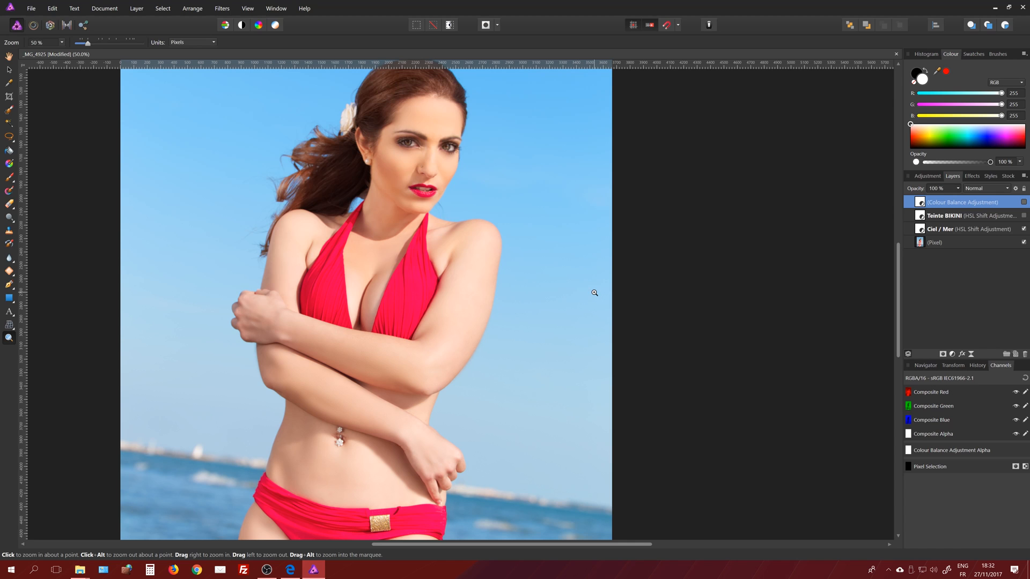
pyautogui.moveTo(596, 224)
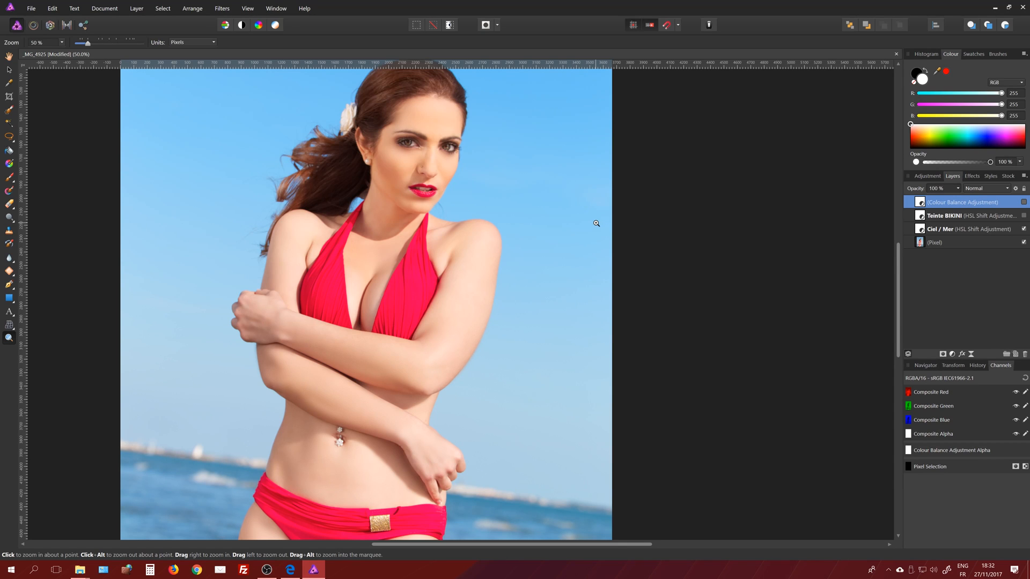
pyautogui.moveTo(437, 269)
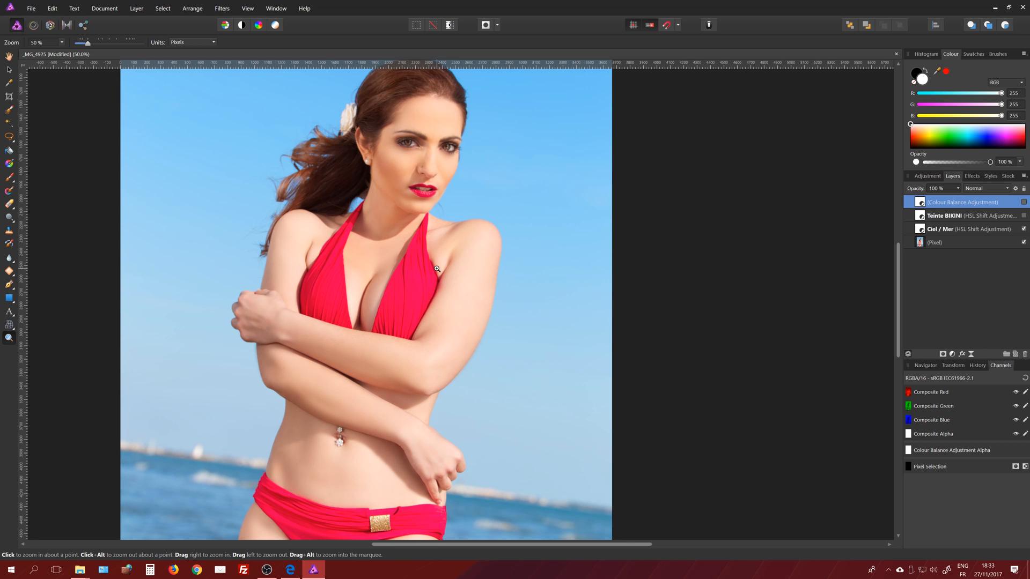
pyautogui.moveTo(547, 251)
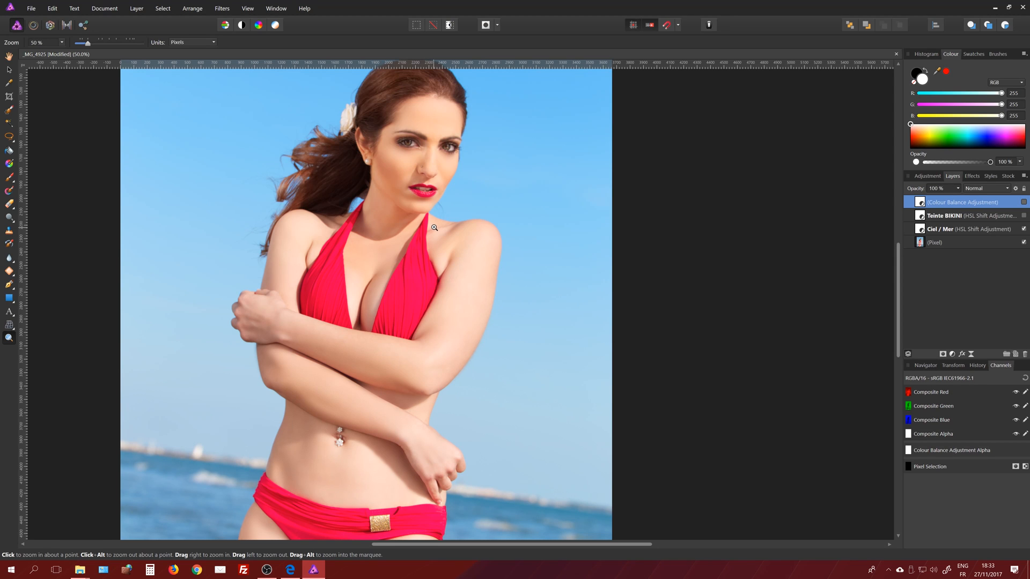
pyautogui.moveTo(456, 220)
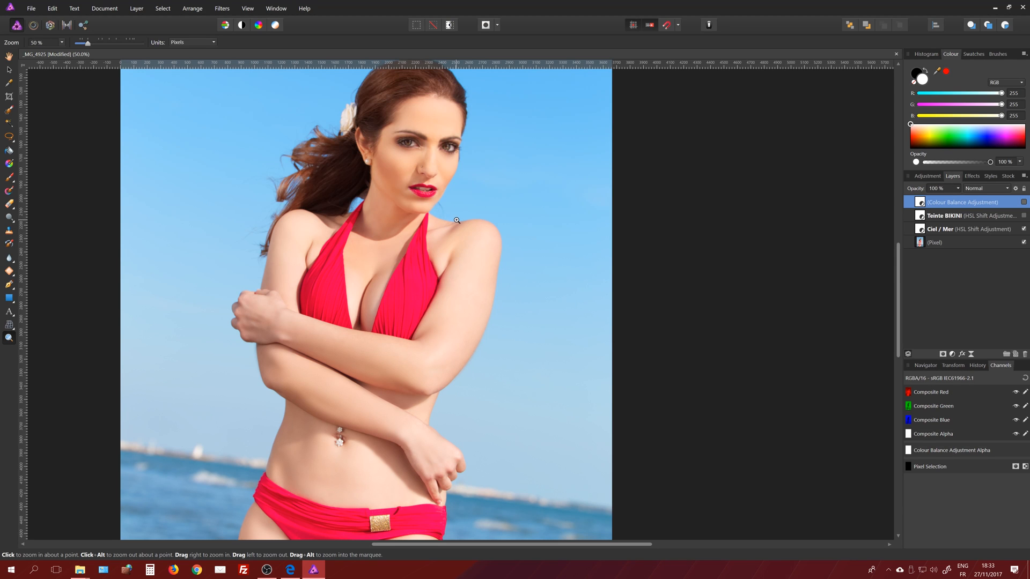
pyautogui.moveTo(506, 244)
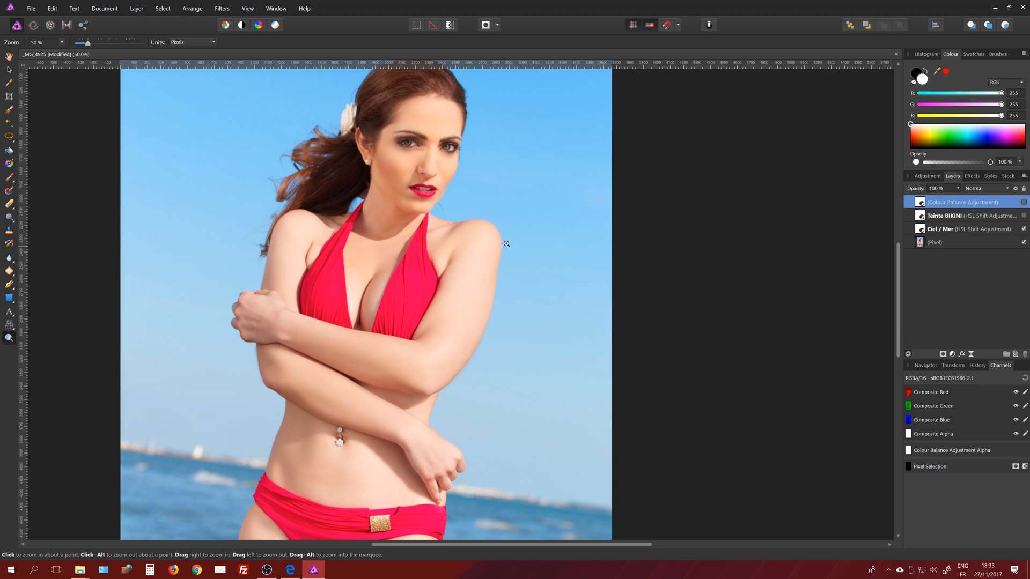
pyautogui.moveTo(510, 238)
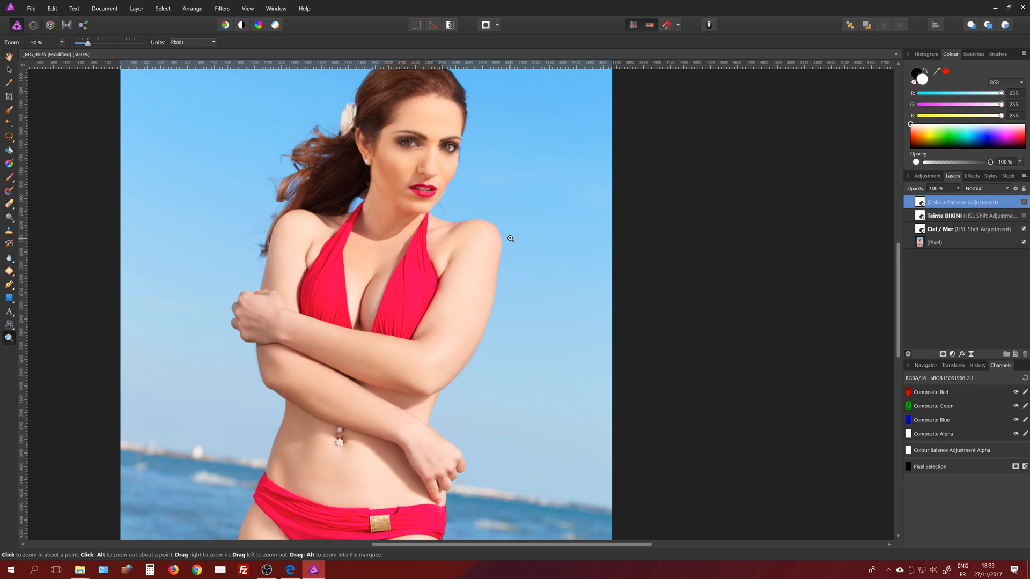
pyautogui.moveTo(584, 254)
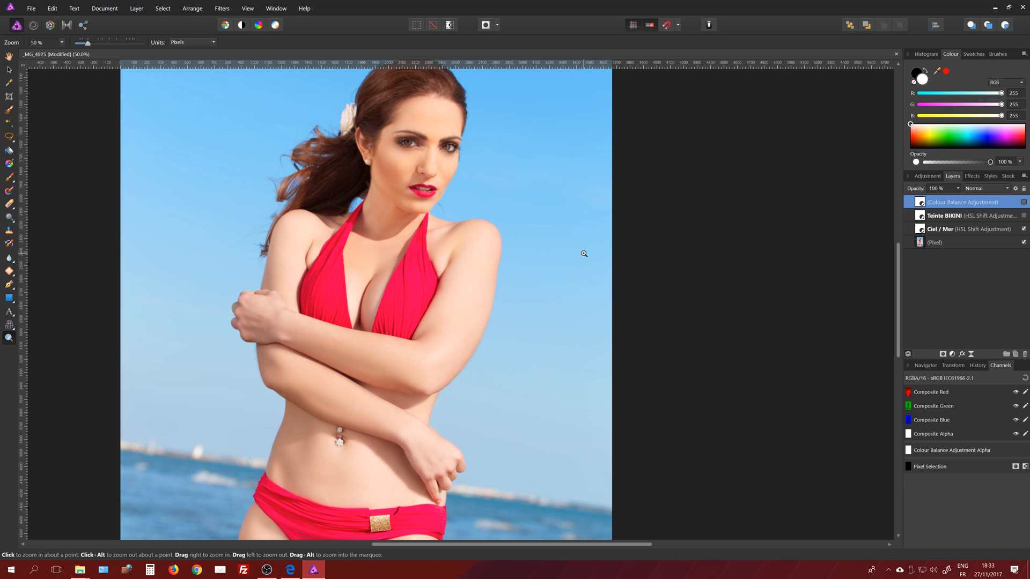
pyautogui.moveTo(644, 184)
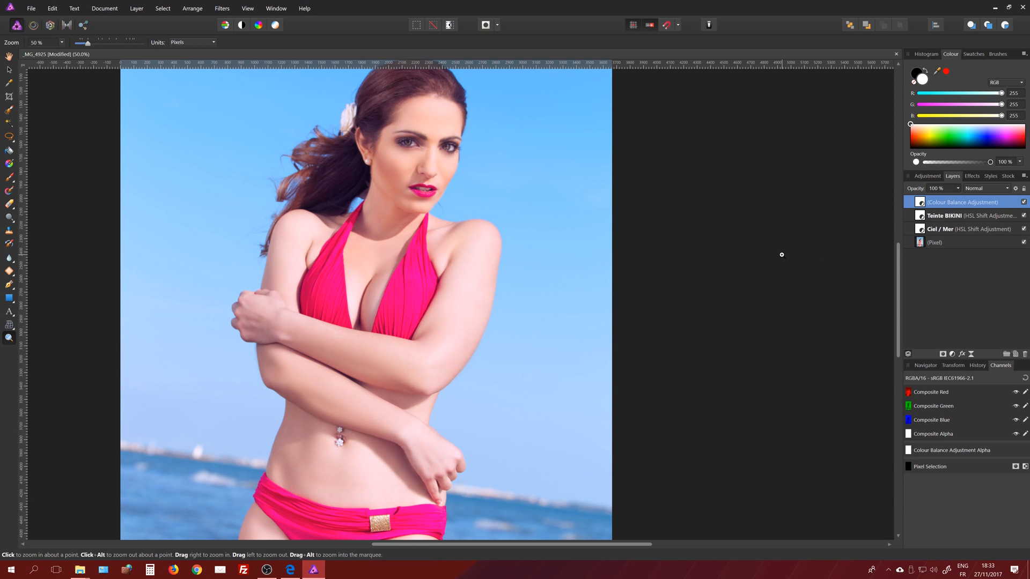
pyautogui.moveTo(706, 245)
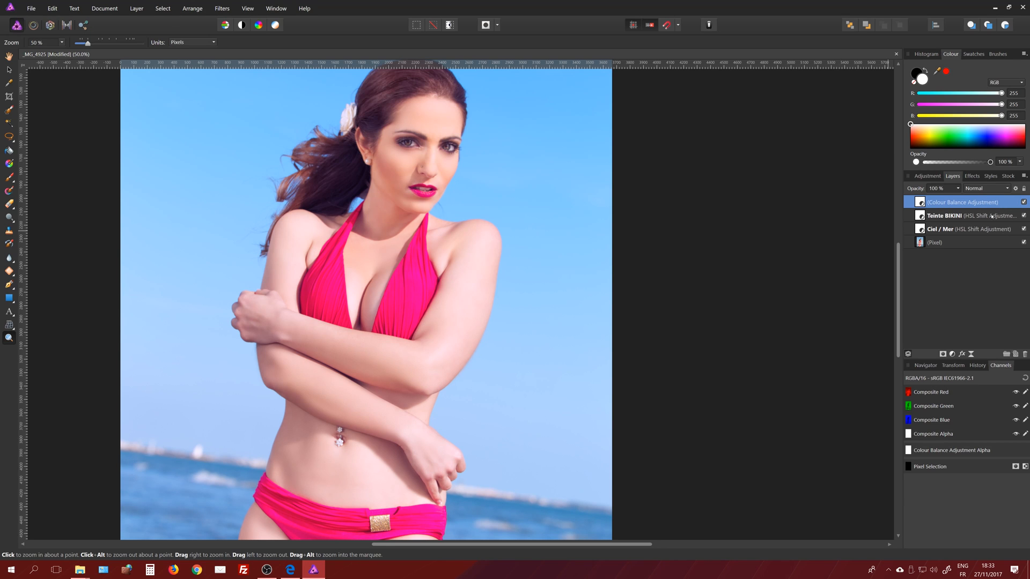
# Delete the three adjustment layers, leaving only the original Pixel layer.
pyautogui.click(965, 228)
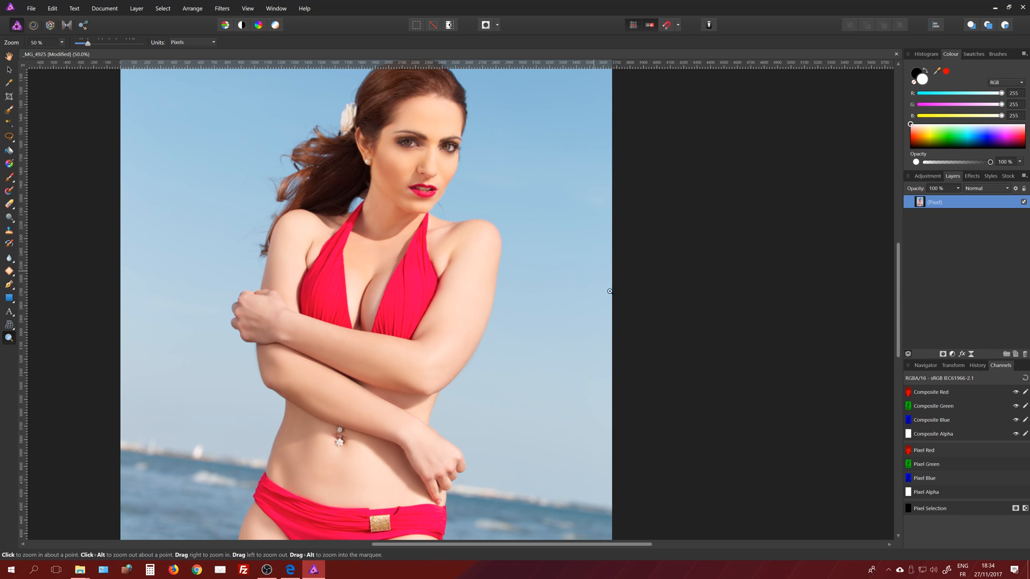
pyautogui.moveTo(616, 296)
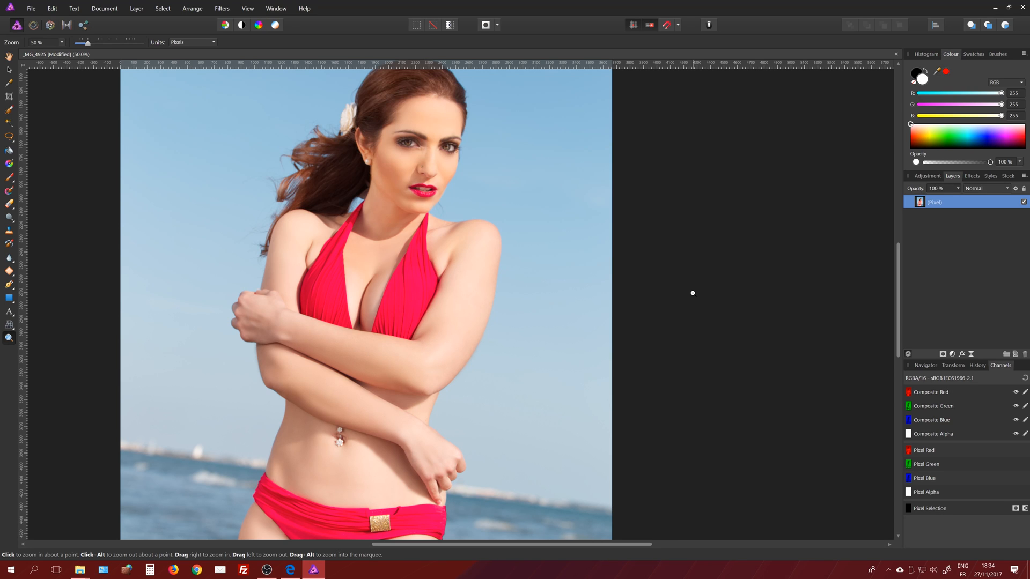
pyautogui.moveTo(581, 267)
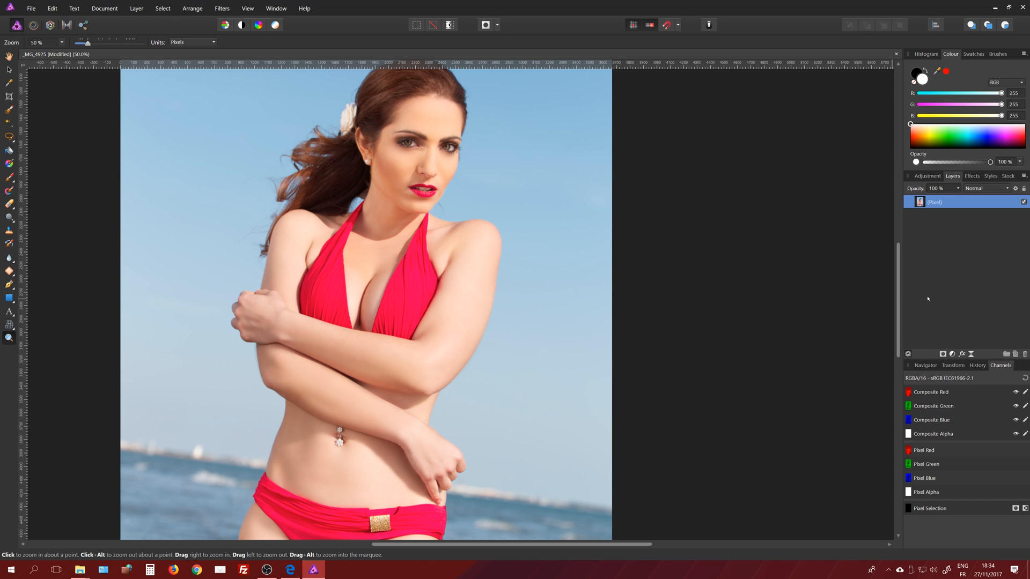
pyautogui.moveTo(942, 265)
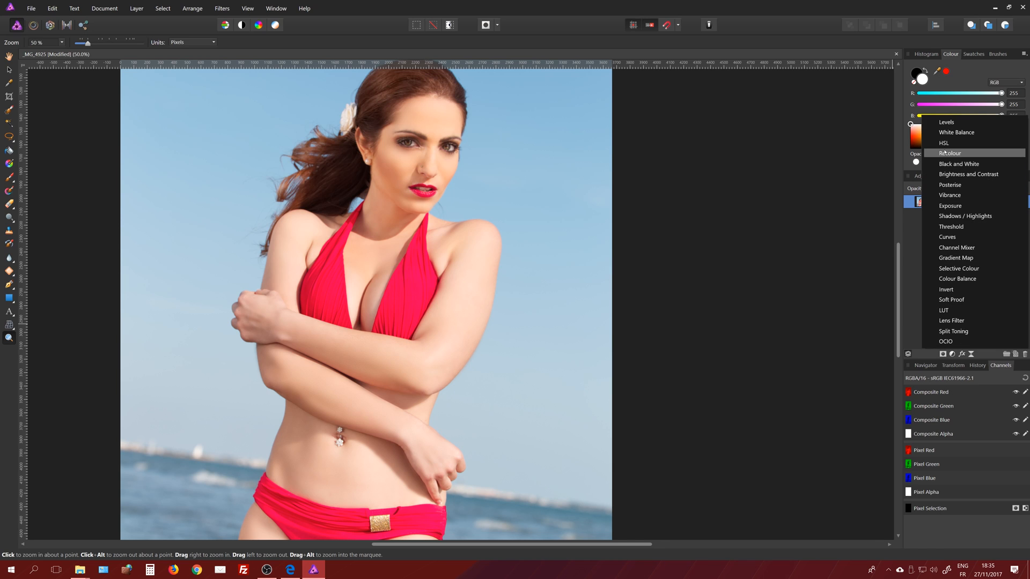
pyautogui.moveTo(944, 143)
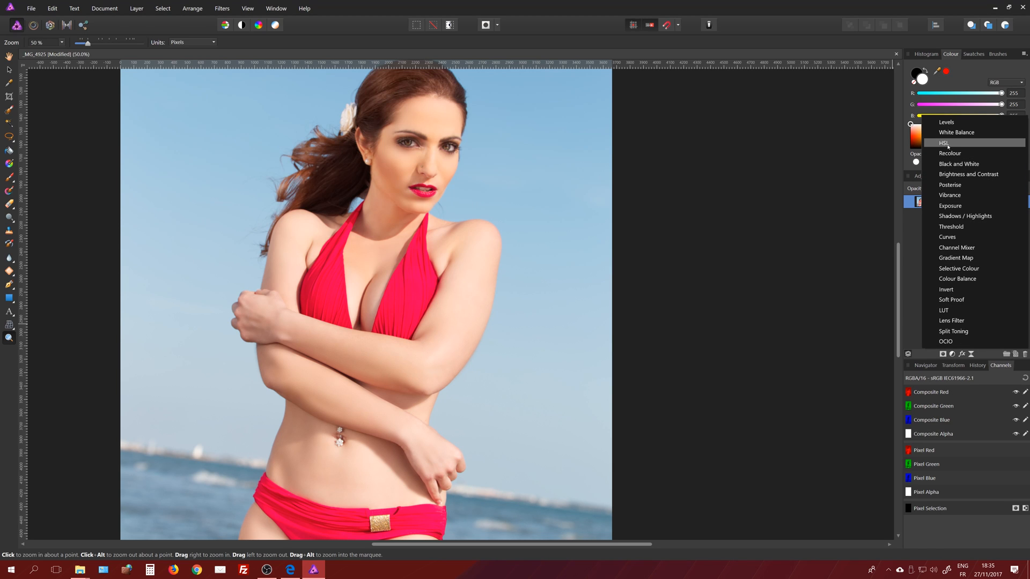
# Add an HSL Shift layer, preview yellow-green and purple hue shifts, then reset hue to 0°.
pyautogui.click(945, 143)
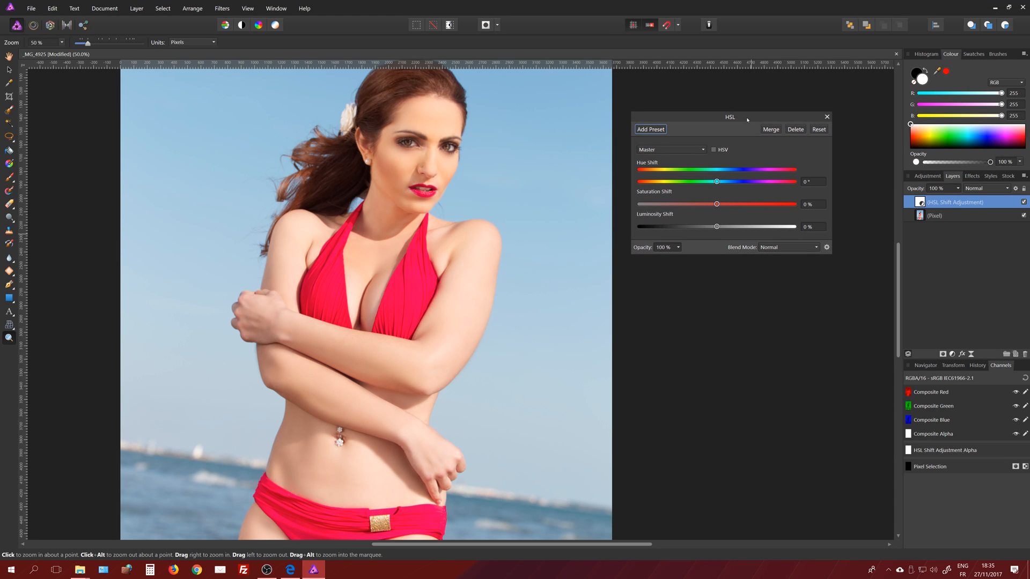
pyautogui.moveTo(671, 173)
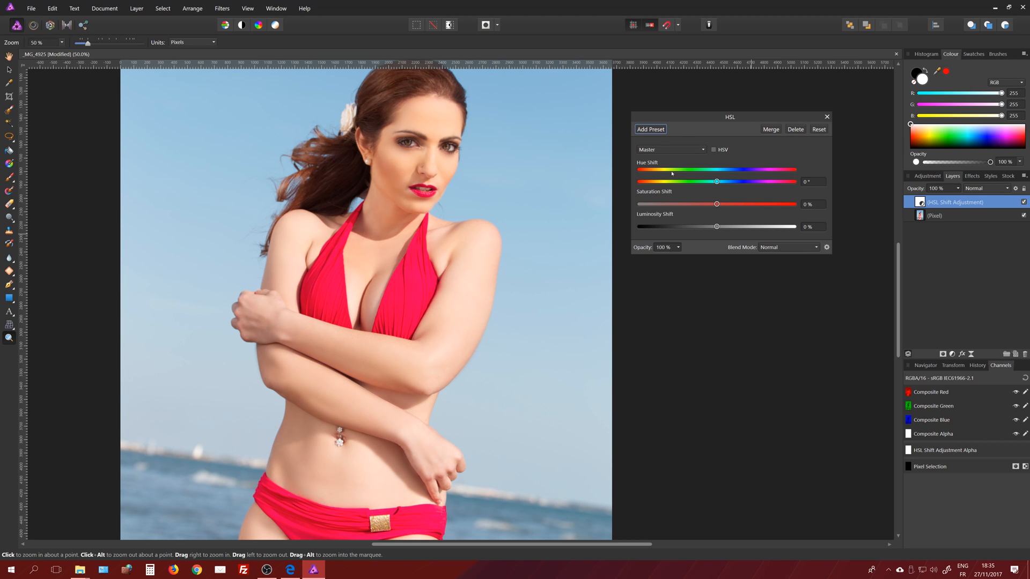
pyautogui.moveTo(717, 181); pyautogui.dragTo(687, 181)
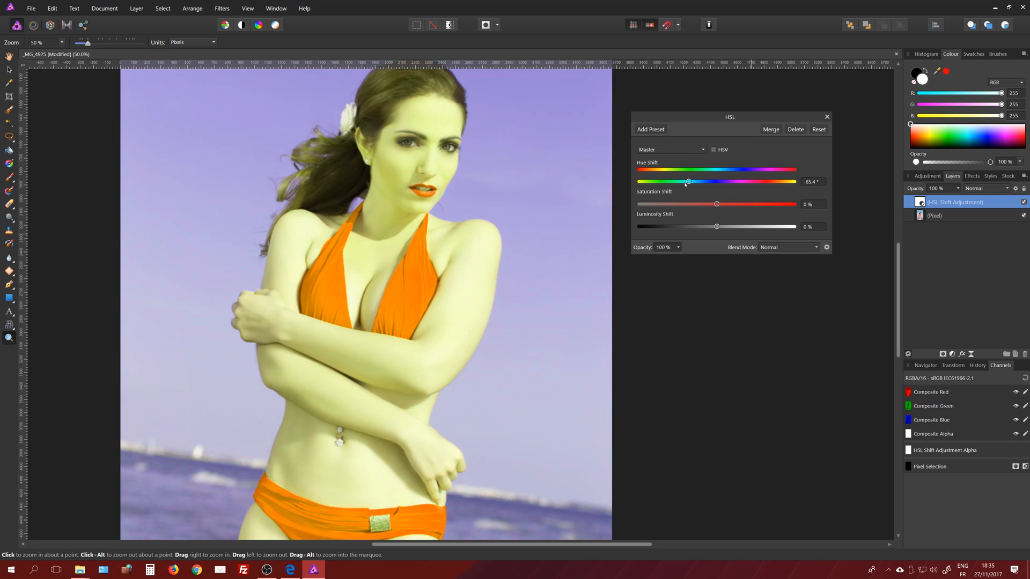
pyautogui.moveTo(689, 181); pyautogui.dragTo(751, 181)
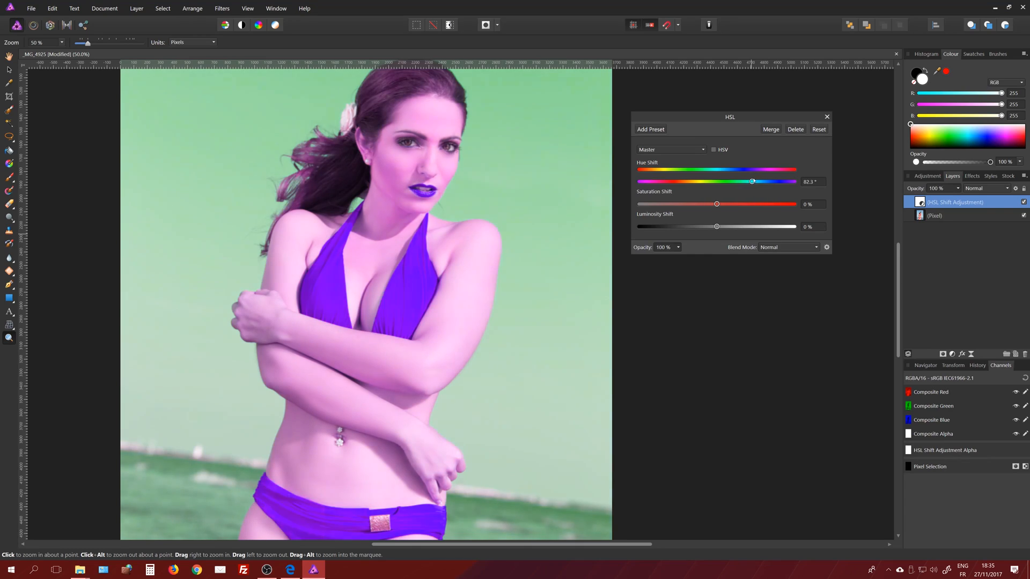
pyautogui.moveTo(752, 181); pyautogui.dragTo(745, 182)
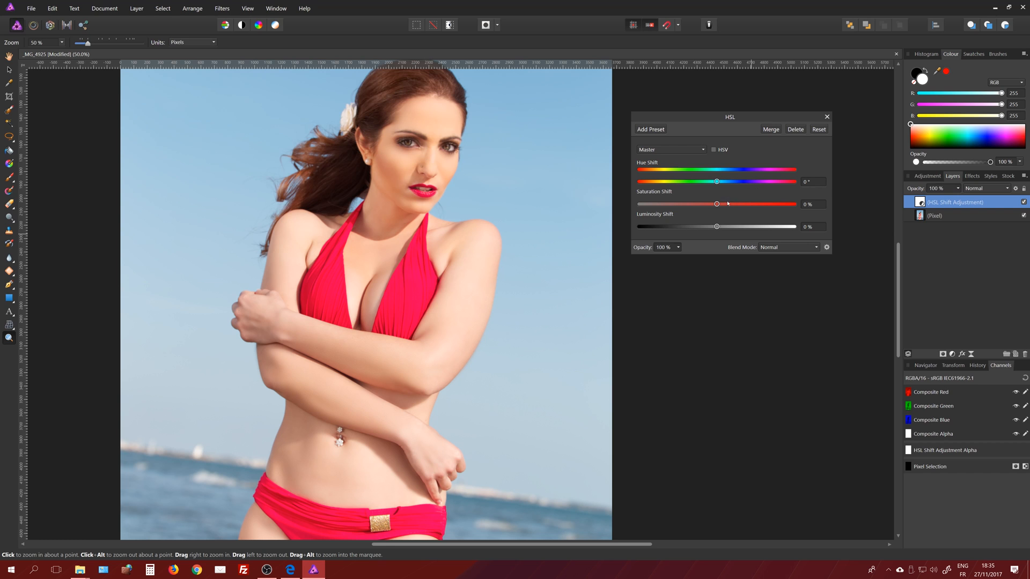
pyautogui.moveTo(716, 203); pyautogui.dragTo(772, 204)
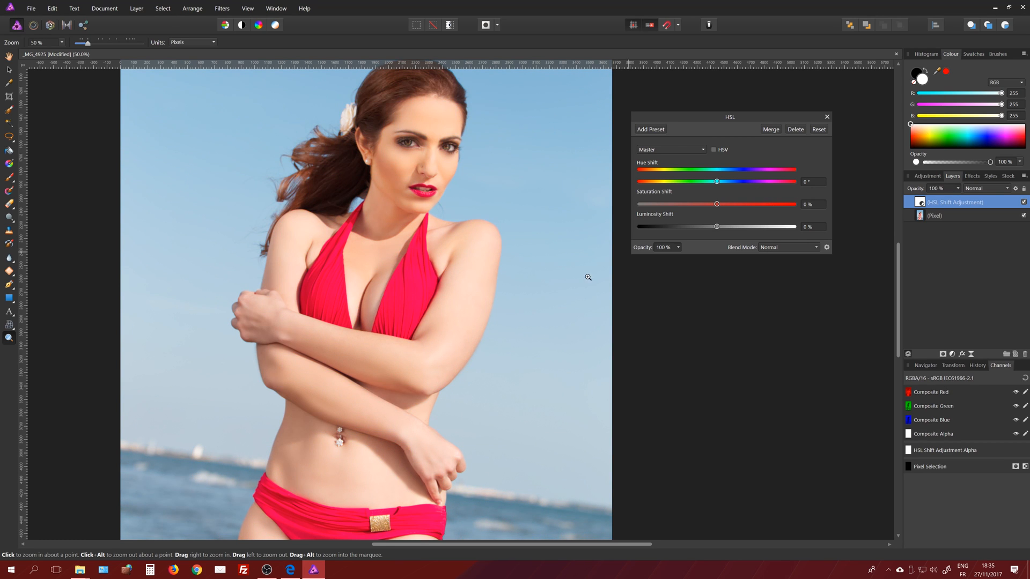
pyautogui.moveTo(532, 451)
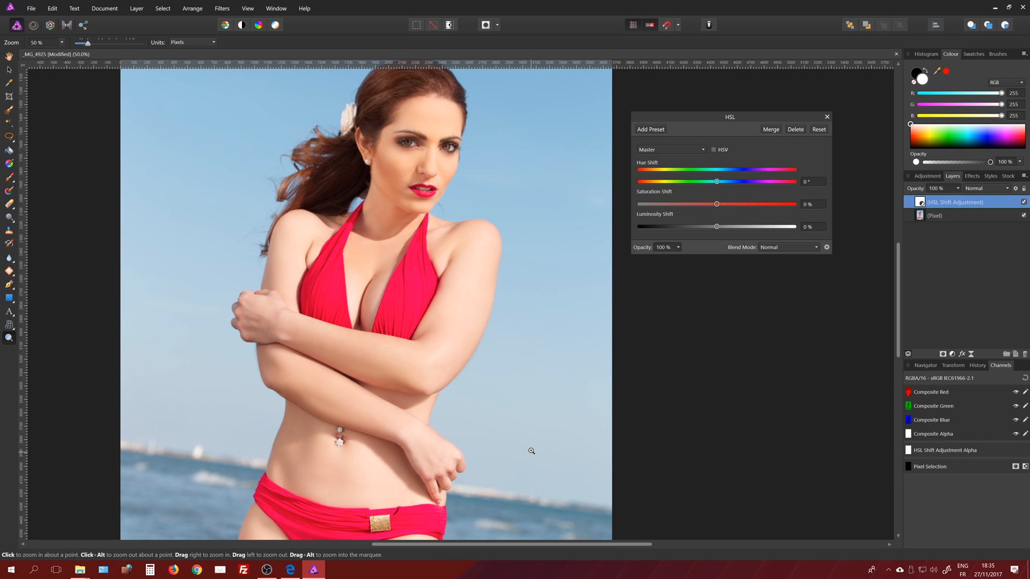
pyautogui.click(670, 149)
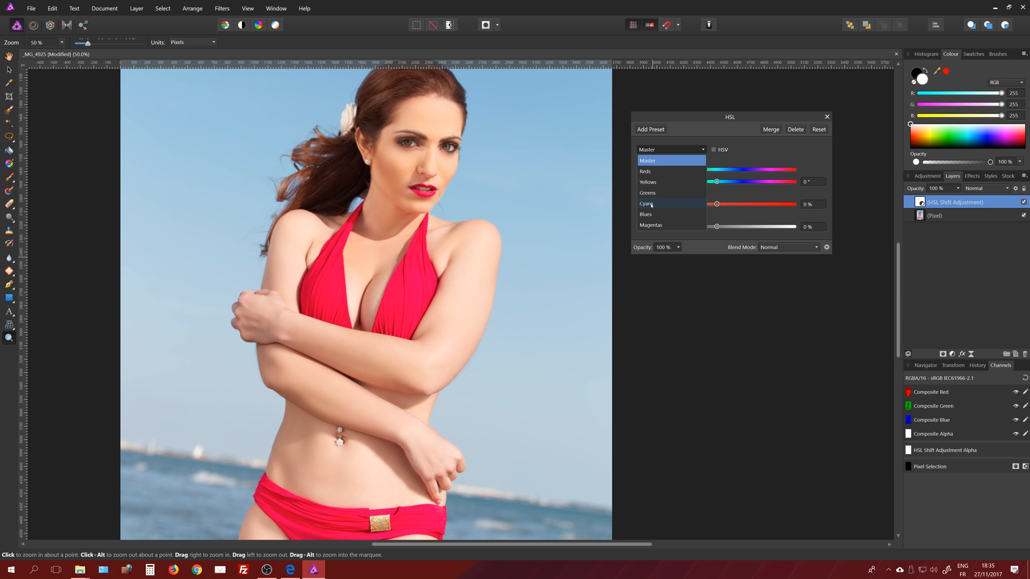
# Target Cyans in the HSL Shift and raise their saturation to about 69%.
pyautogui.click(646, 203)
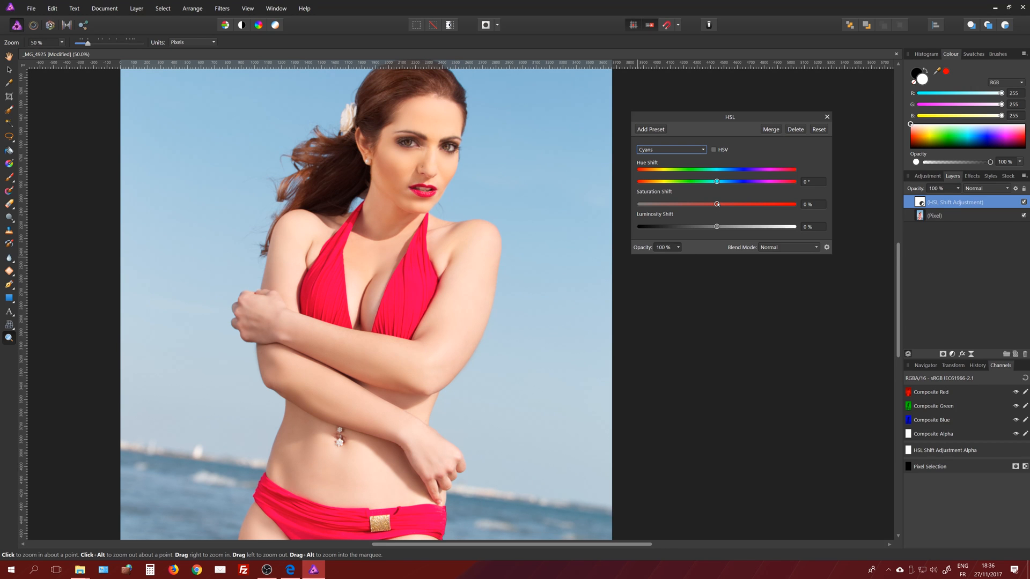
pyautogui.moveTo(717, 203); pyautogui.dragTo(765, 204)
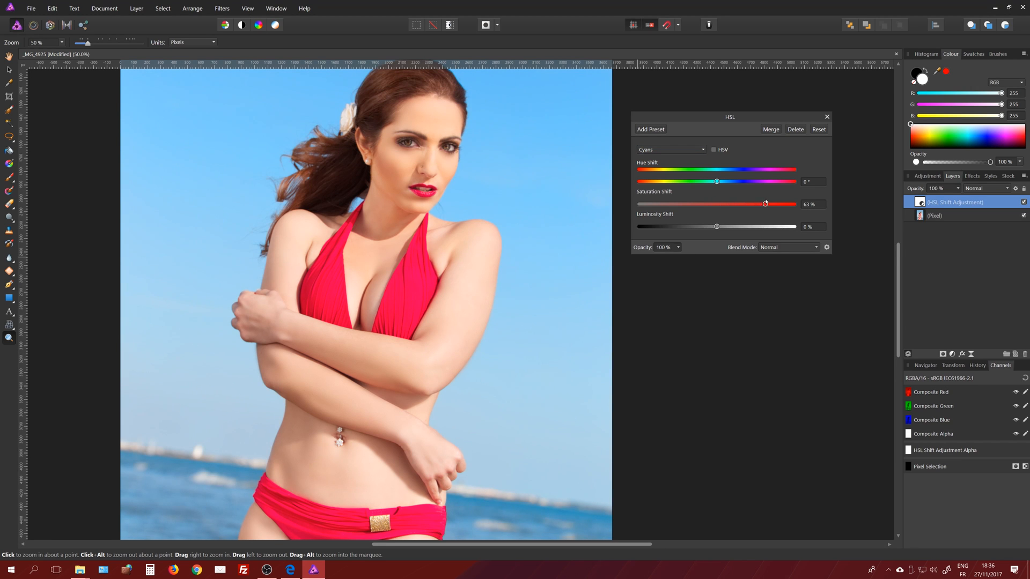
pyautogui.moveTo(764, 204); pyautogui.dragTo(770, 204)
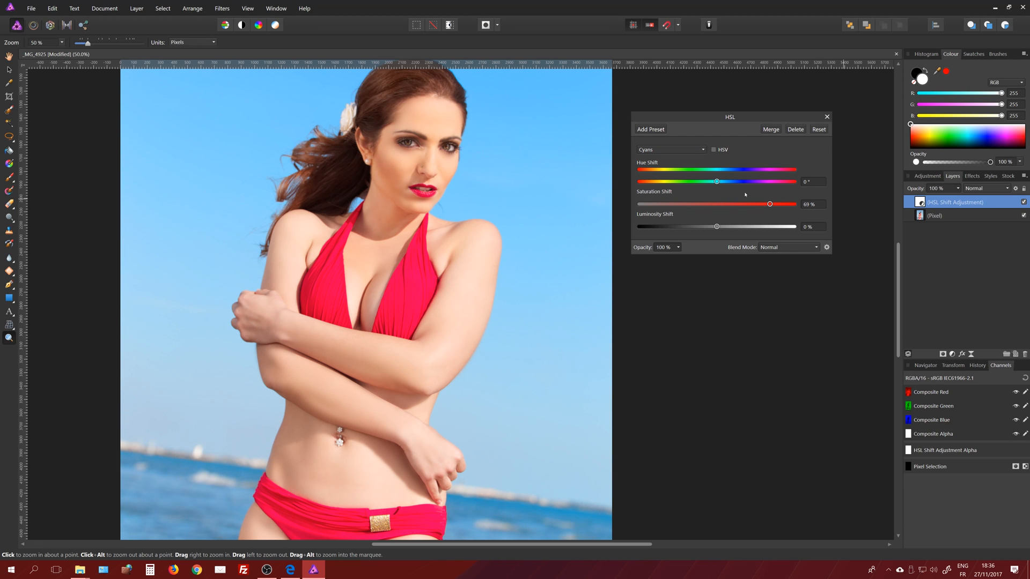
pyautogui.moveTo(535, 148)
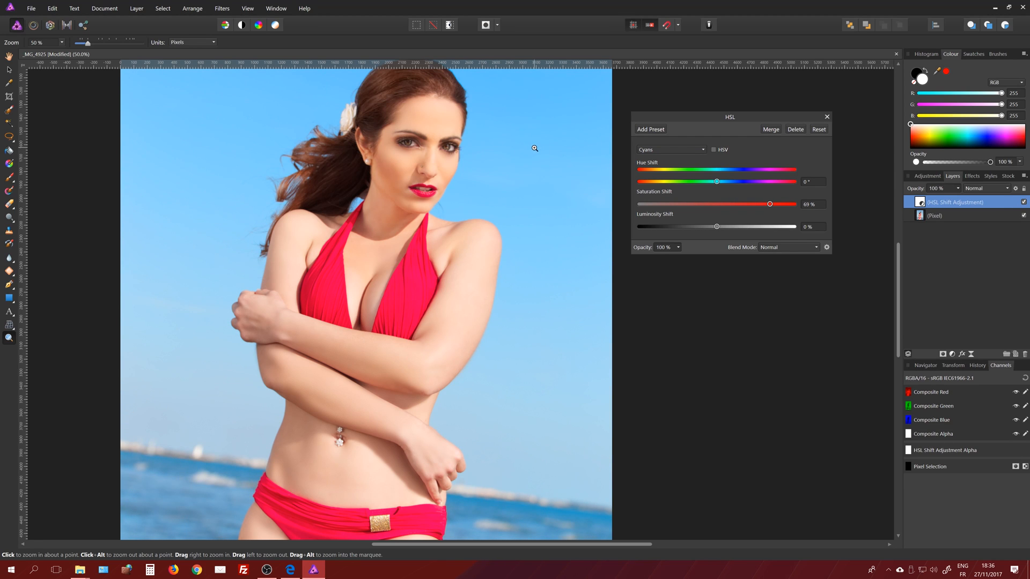
pyautogui.moveTo(721, 357)
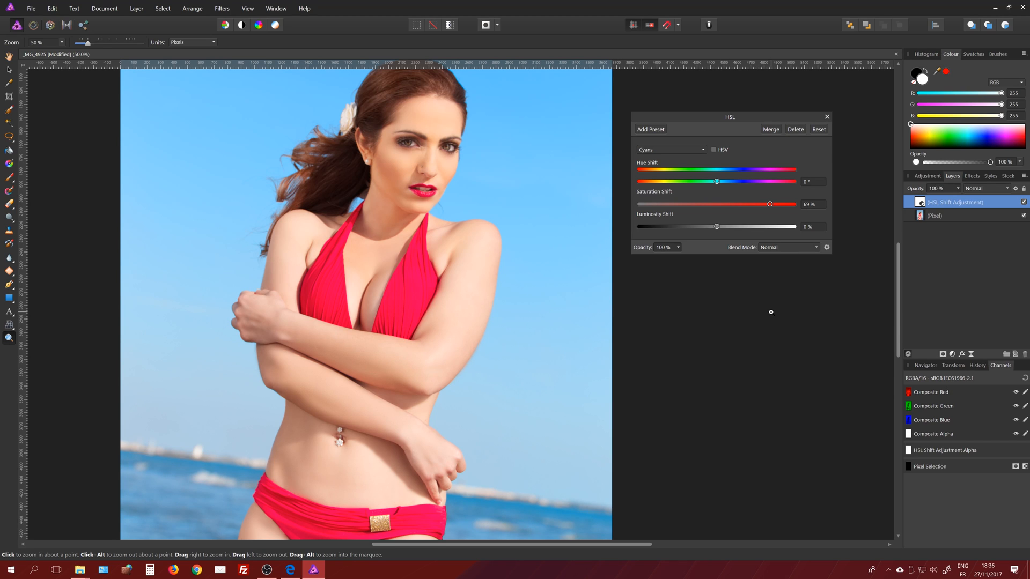
pyautogui.moveTo(787, 295)
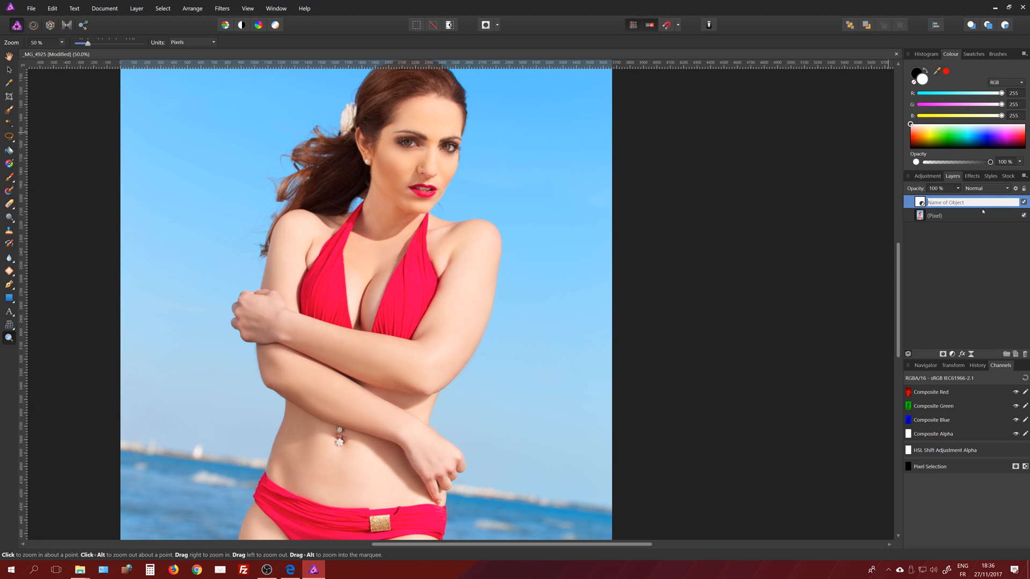
# Name the HSL layer 'Sky blue tone Saturation'.
pyautogui.write('sk')
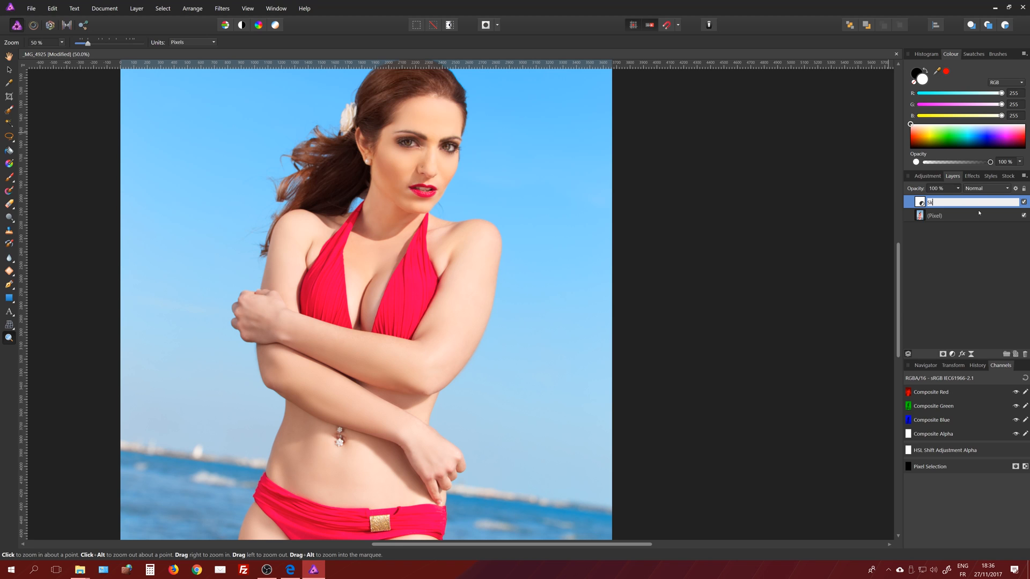
pyautogui.write('Sky blue tone Saturation')
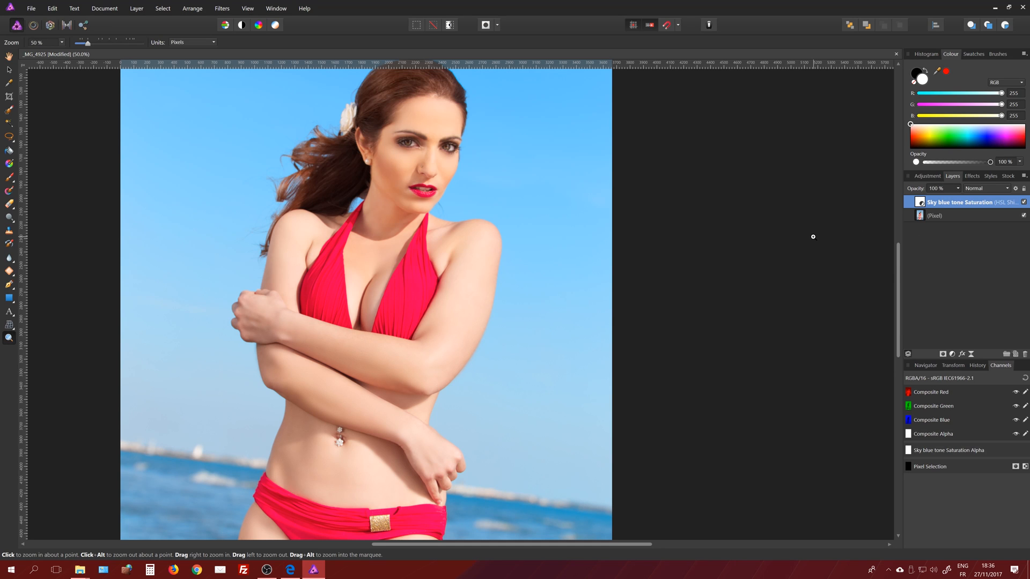
pyautogui.moveTo(764, 287)
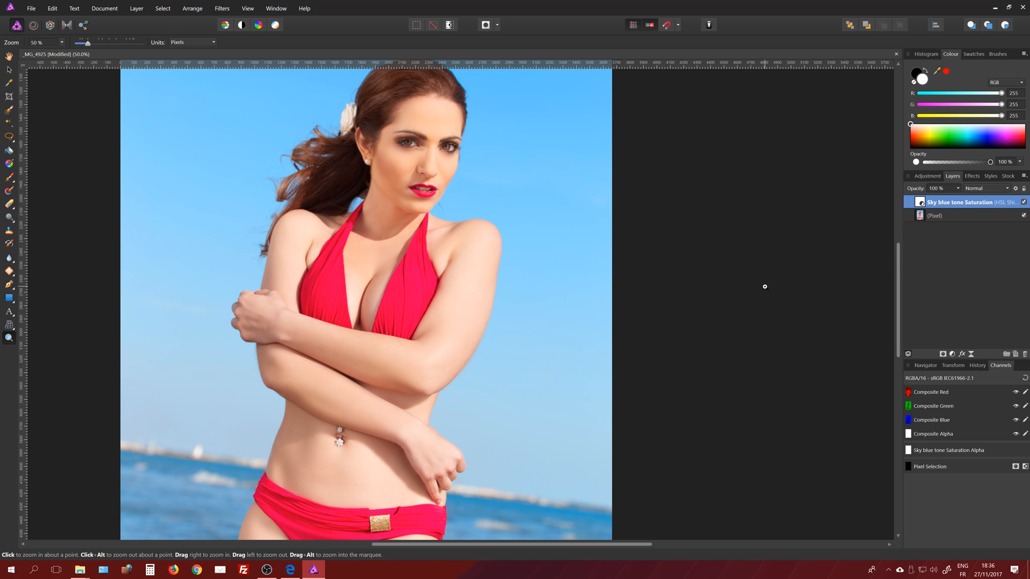
pyautogui.moveTo(761, 284)
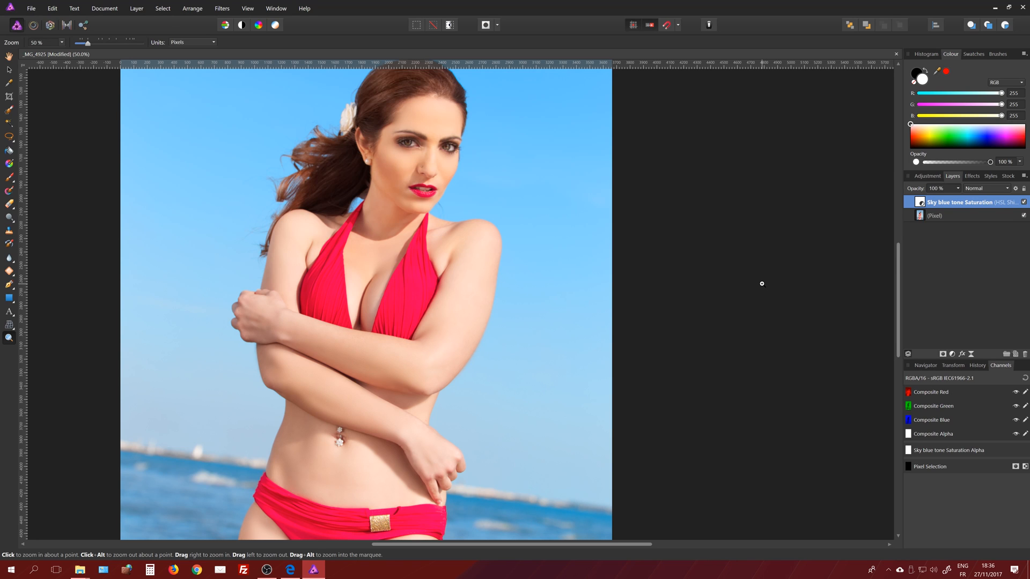
pyautogui.moveTo(785, 286)
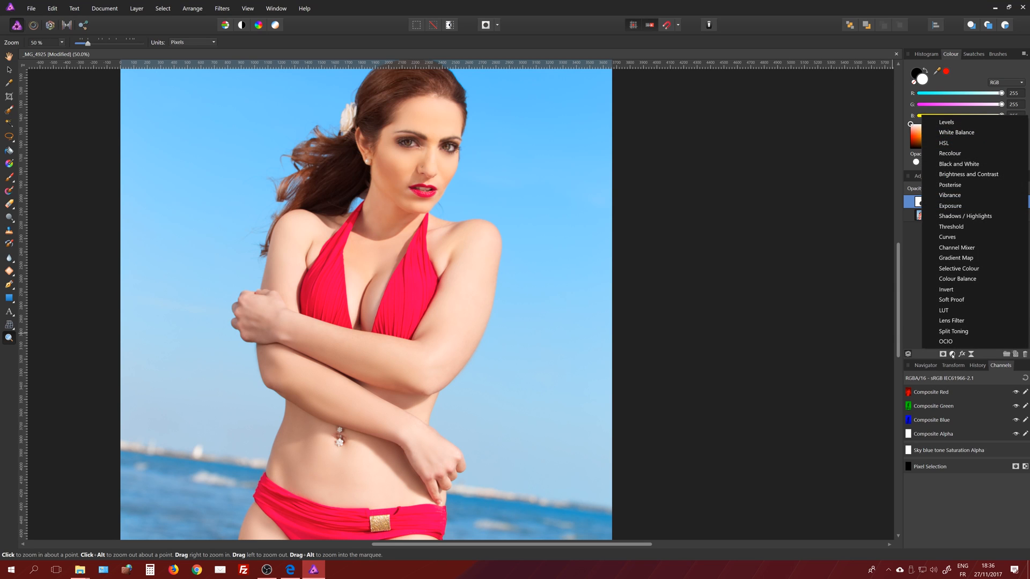
# Add a second HSL Shift targeting Reds with an 18.5° hue shift.
pyautogui.click(944, 143)
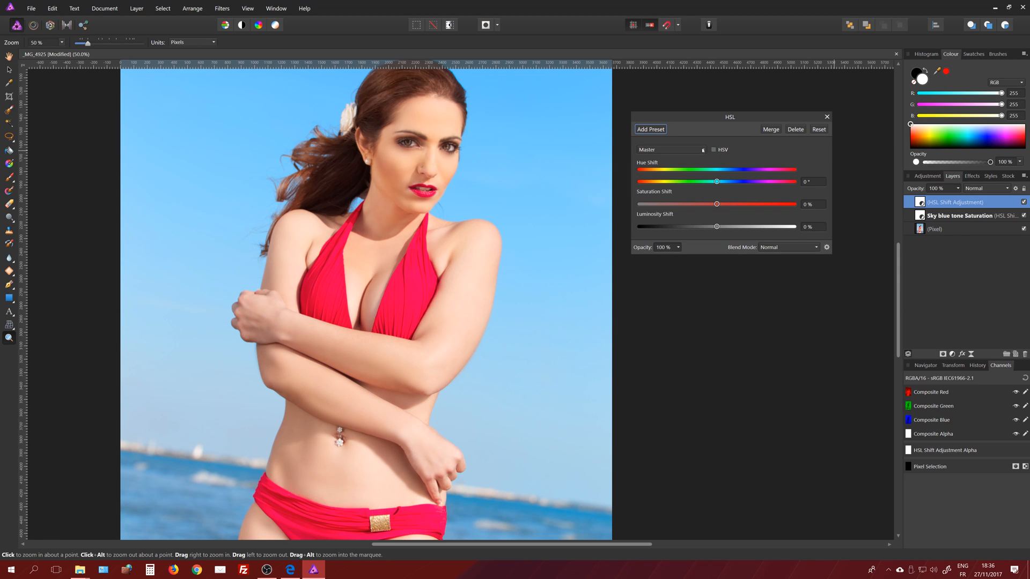
pyautogui.click(670, 149)
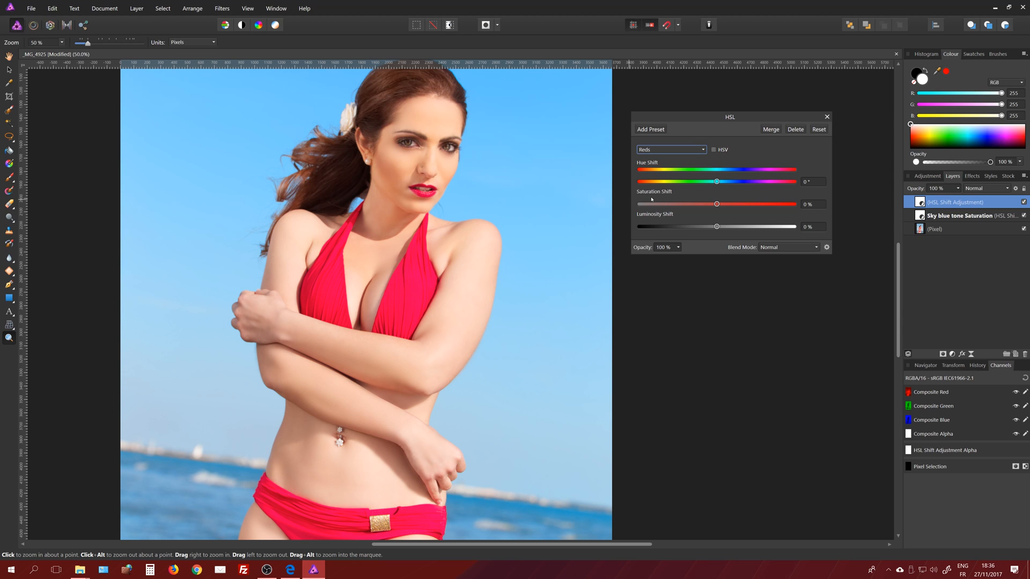
pyautogui.moveTo(707, 202)
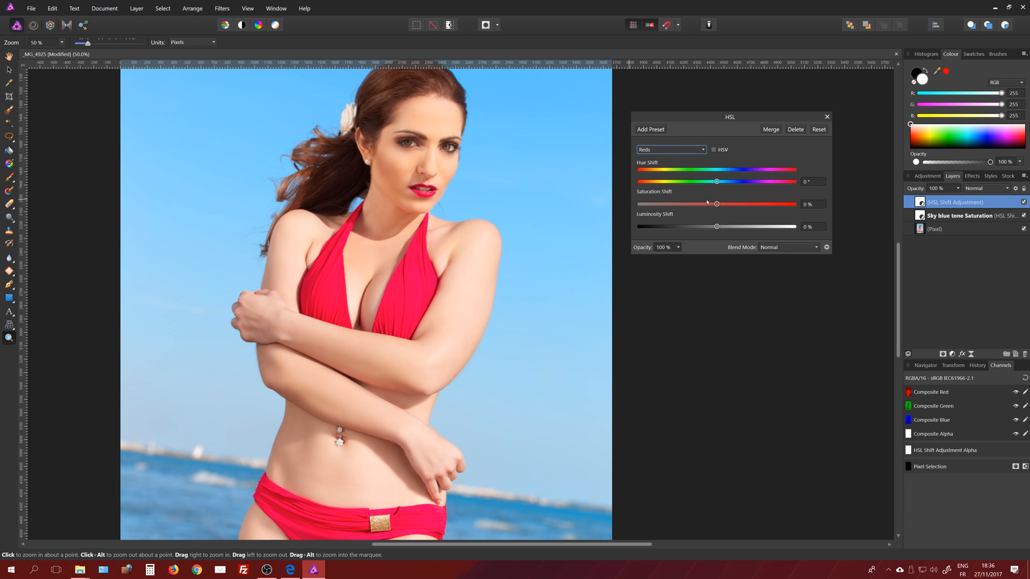
pyautogui.moveTo(716, 181); pyautogui.dragTo(726, 181)
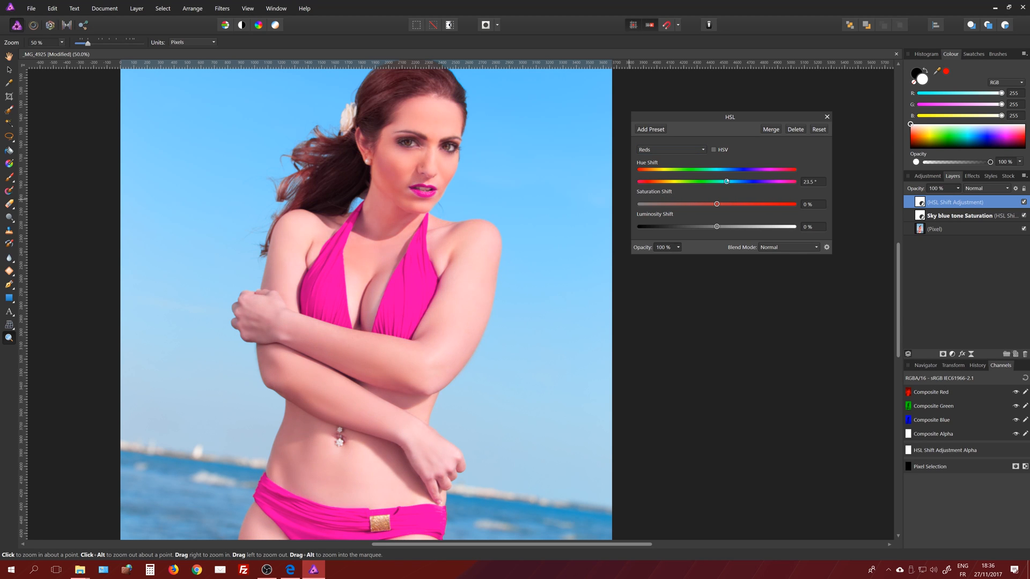
pyautogui.moveTo(726, 181); pyautogui.dragTo(718, 182)
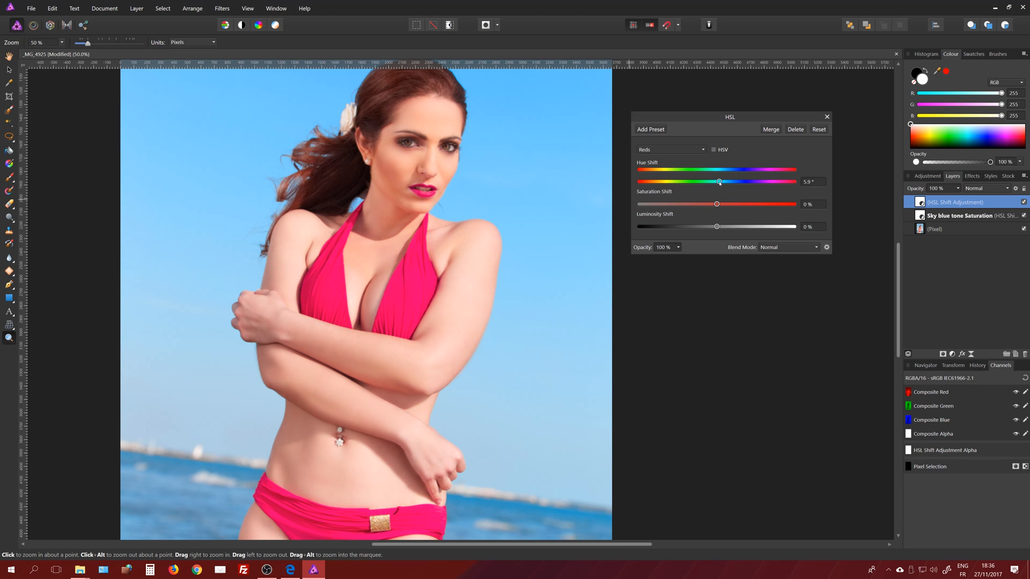
pyautogui.moveTo(718, 182); pyautogui.dragTo(722, 181)
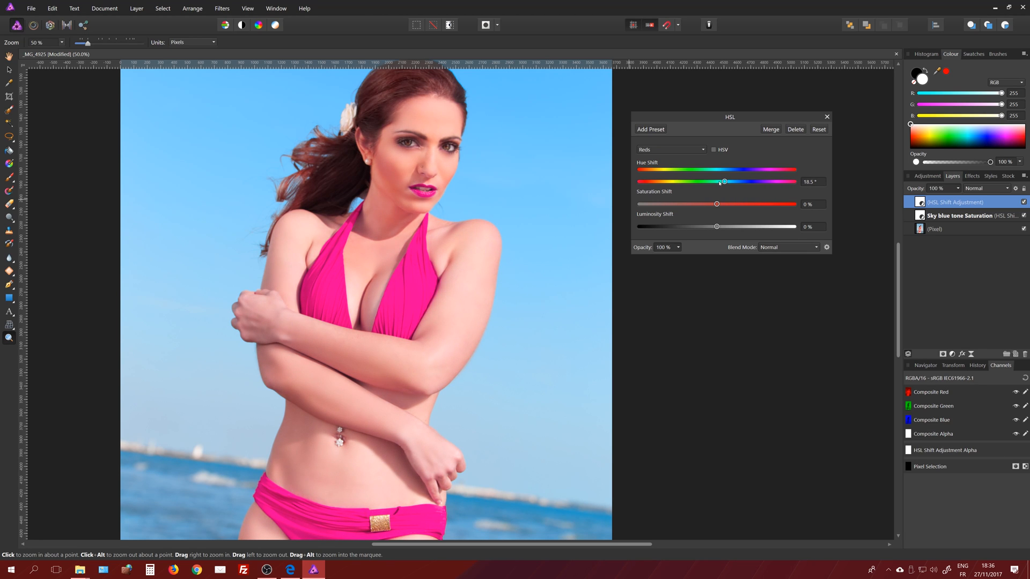
pyautogui.moveTo(545, 186)
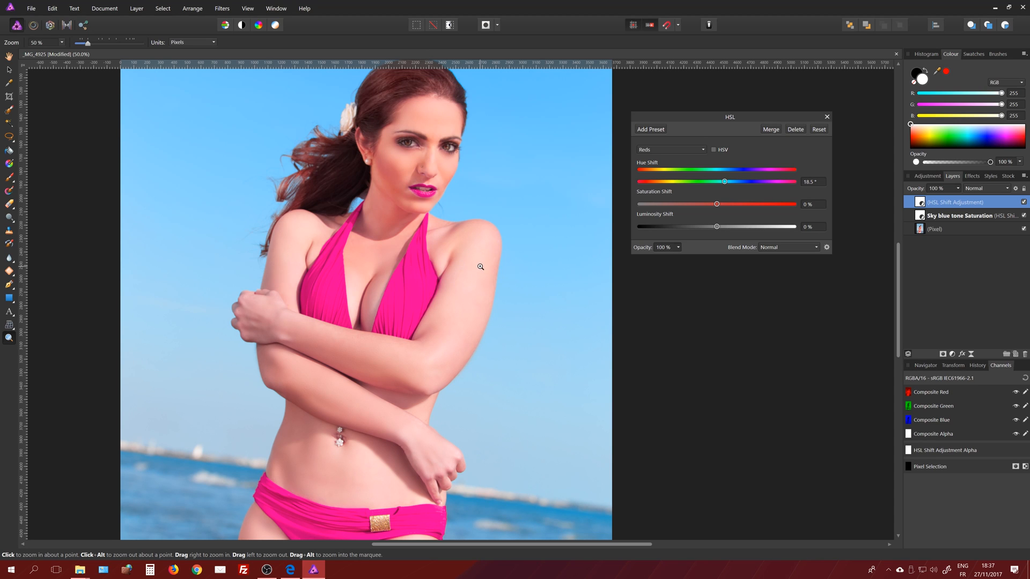
pyautogui.moveTo(473, 225)
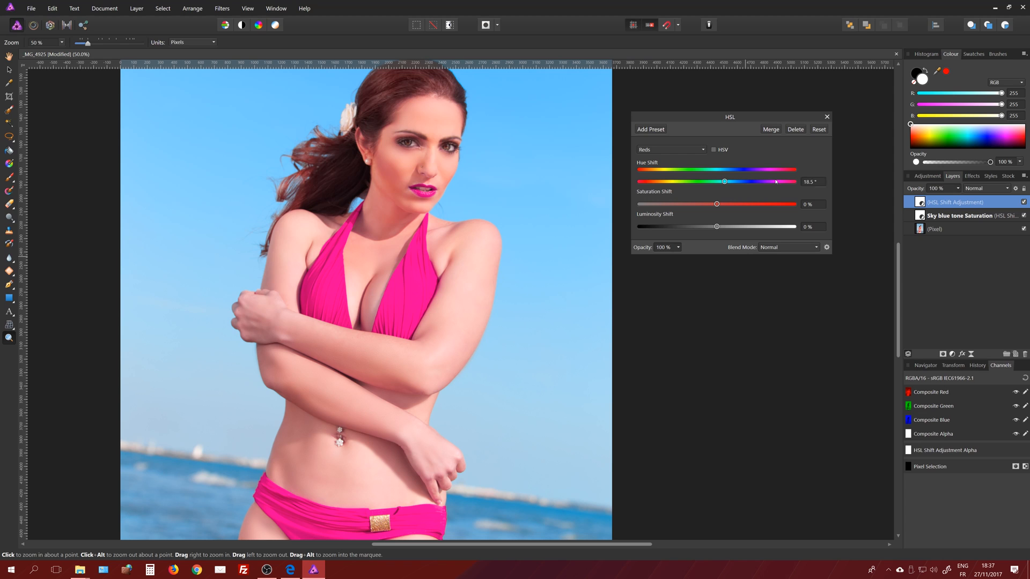
# Reset the Reds hue to 0° and shift the Magentas hue to 85.5°.
pyautogui.moveTo(724, 181); pyautogui.dragTo(717, 181)
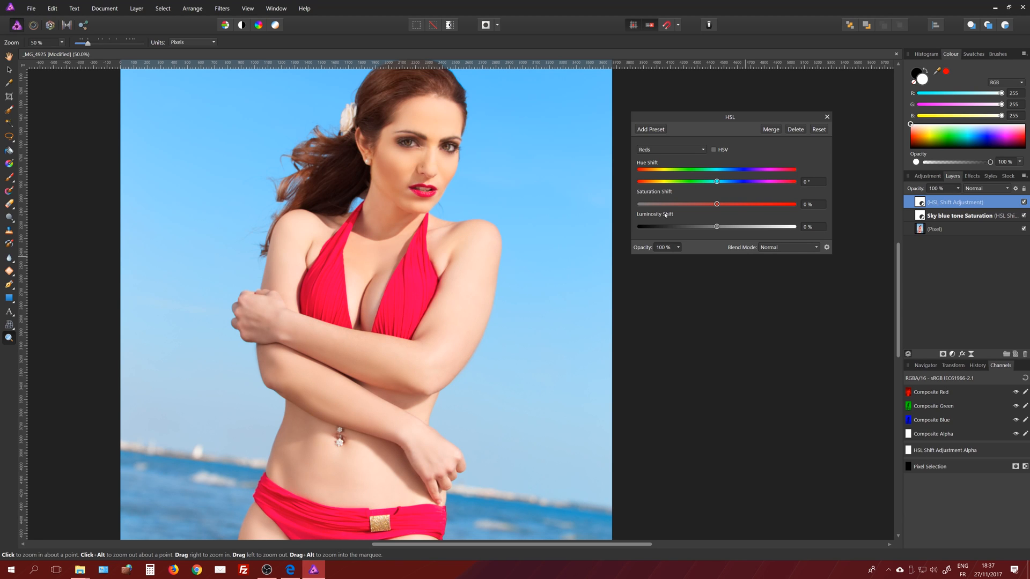
pyautogui.click(670, 149)
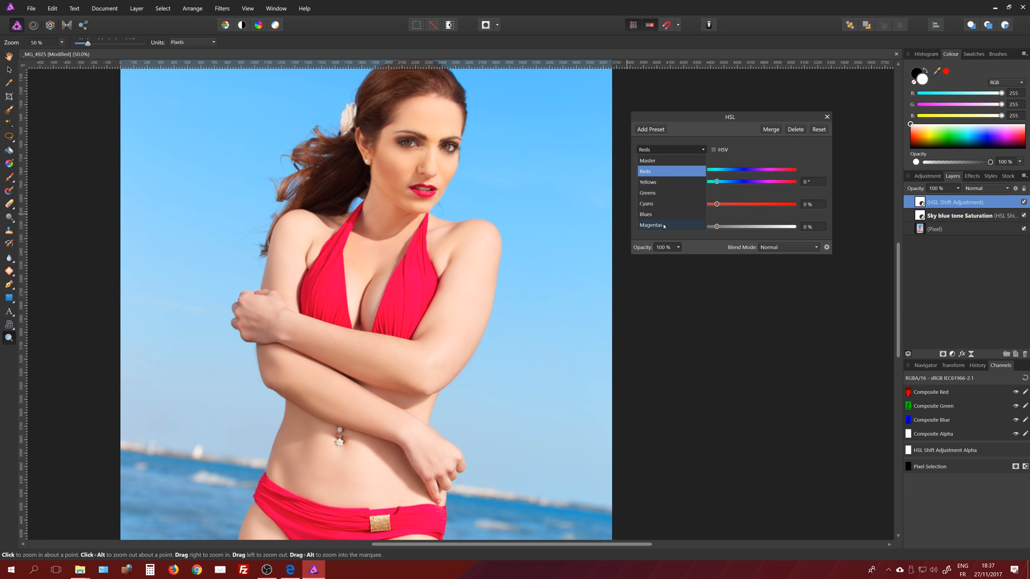
pyautogui.click(650, 226)
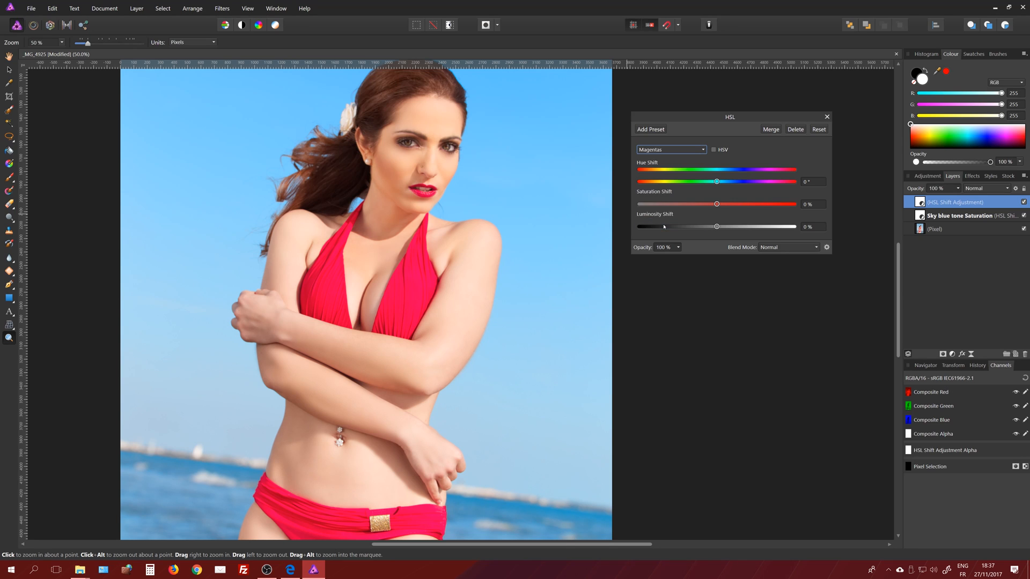
pyautogui.moveTo(687, 217)
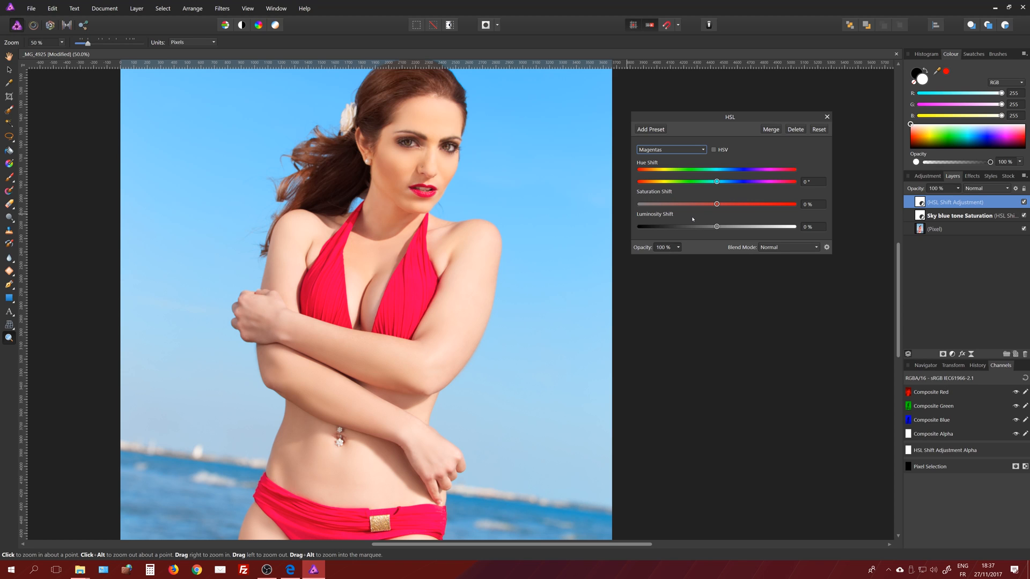
pyautogui.moveTo(717, 181); pyautogui.dragTo(723, 181)
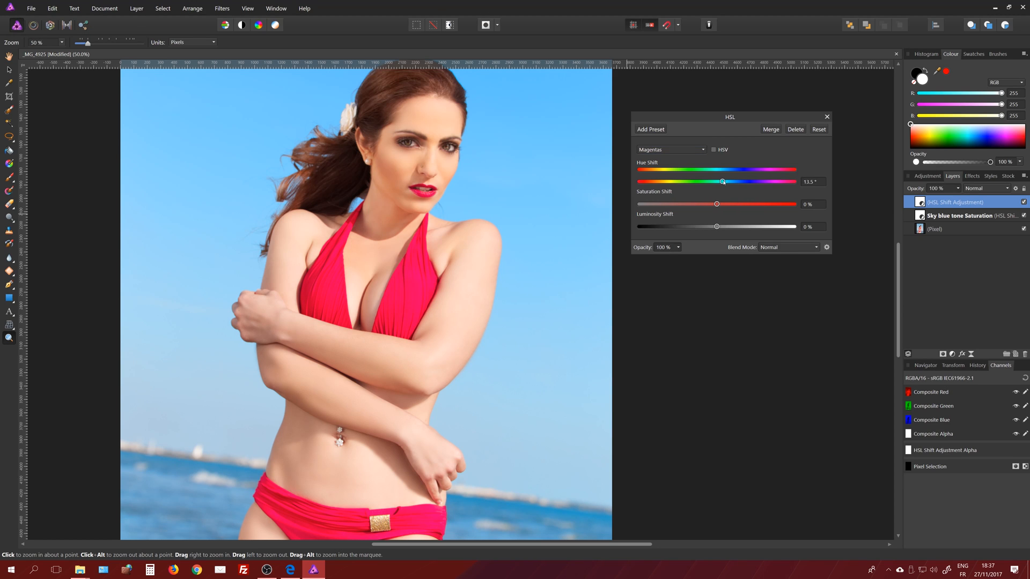
pyautogui.moveTo(723, 182); pyautogui.dragTo(742, 182)
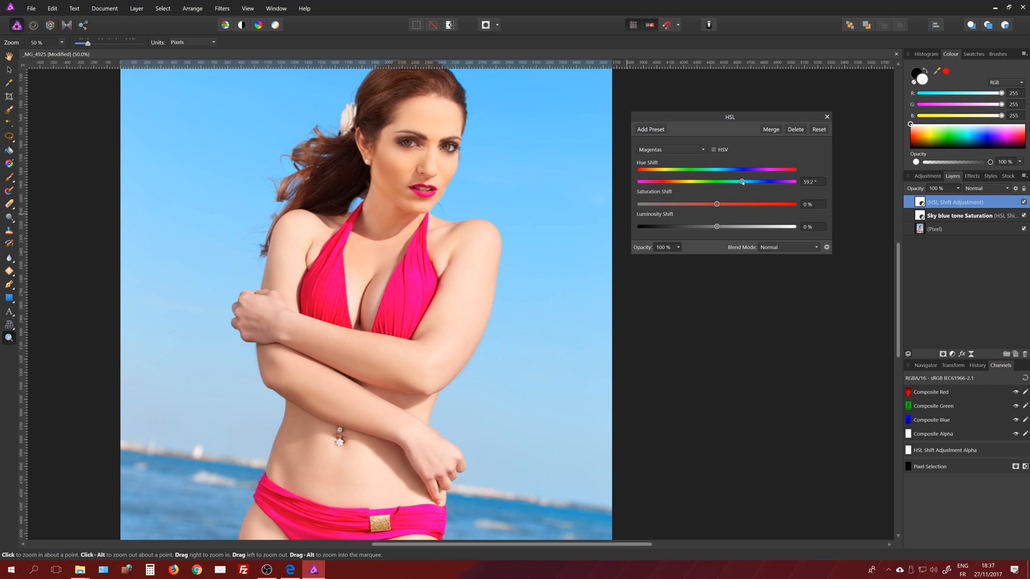
pyautogui.moveTo(743, 182); pyautogui.dragTo(752, 182)
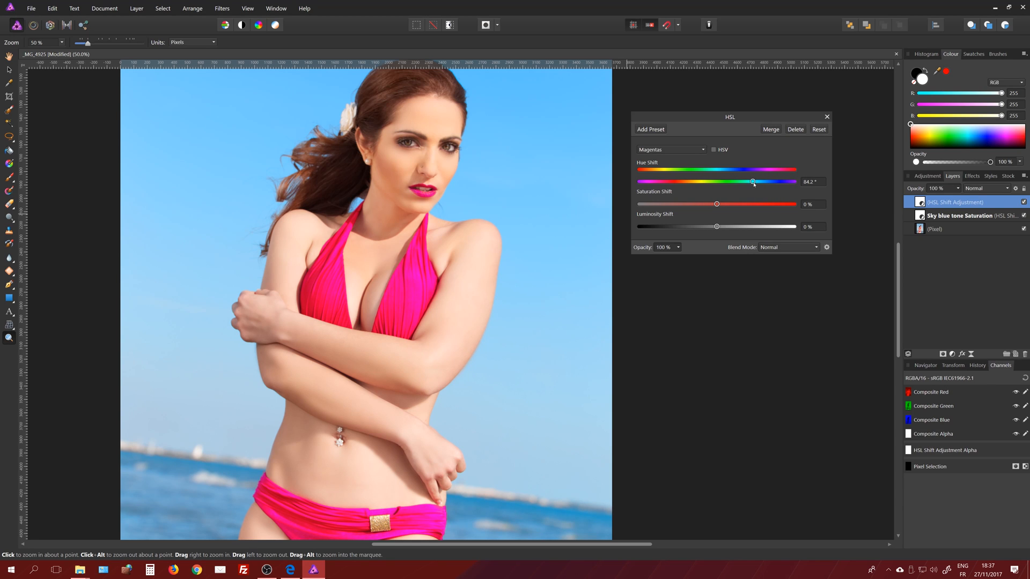
pyautogui.moveTo(752, 182); pyautogui.dragTo(755, 181)
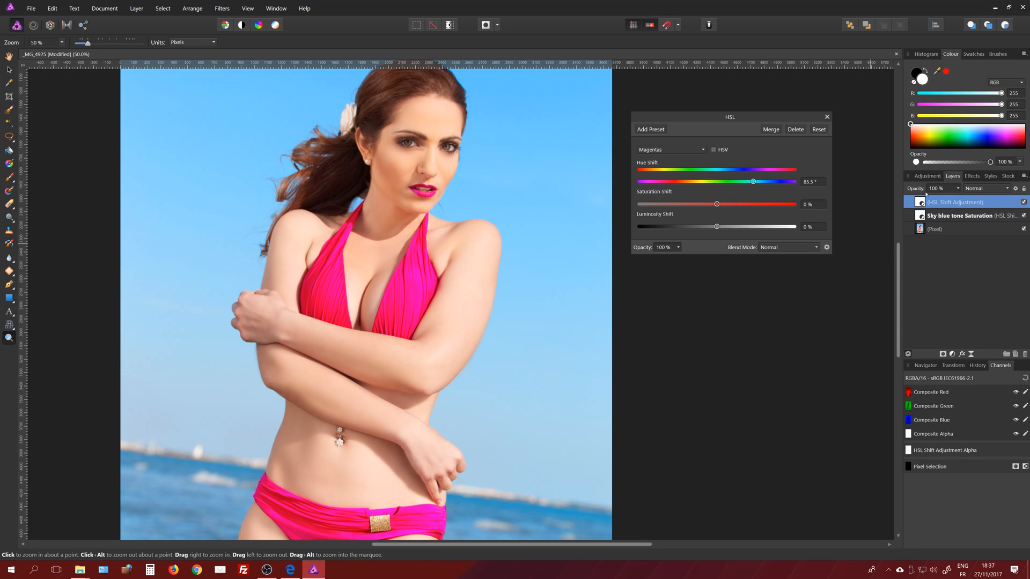
# Close the HSL settings and rename the layer 'Bikini Color Shift'.
pyautogui.click(826, 117)
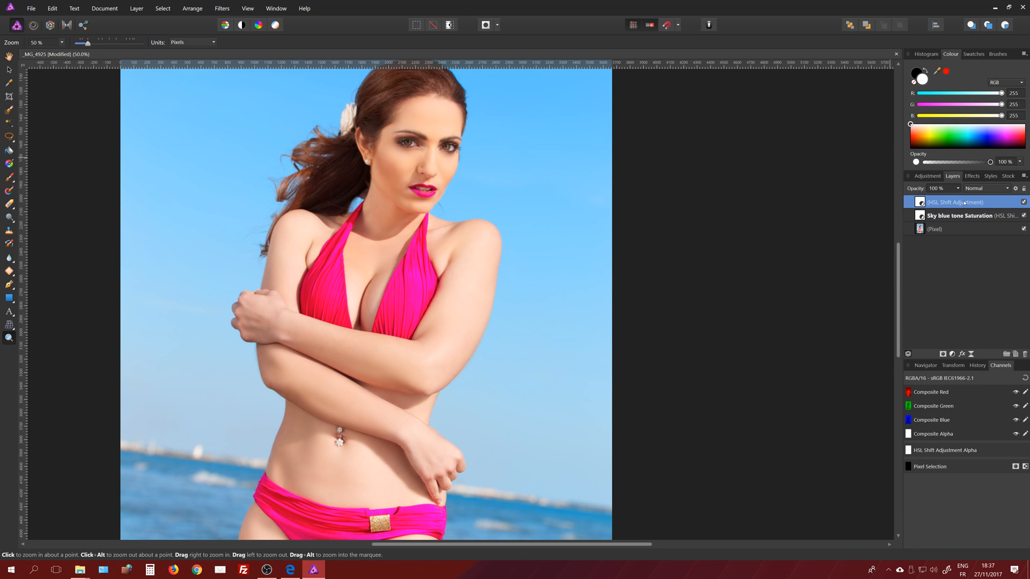
pyautogui.write('Bikini')
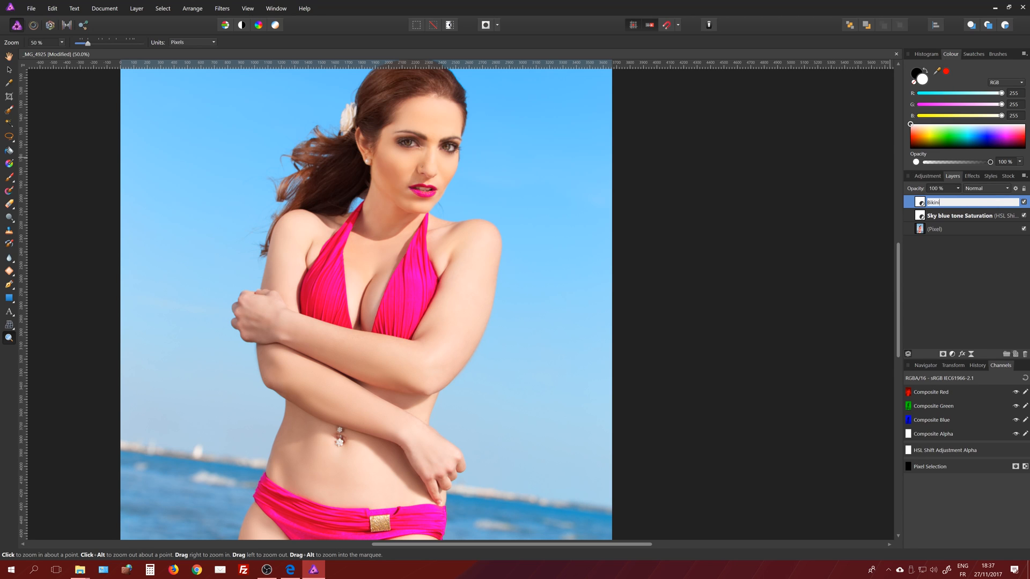
pyautogui.write('c')
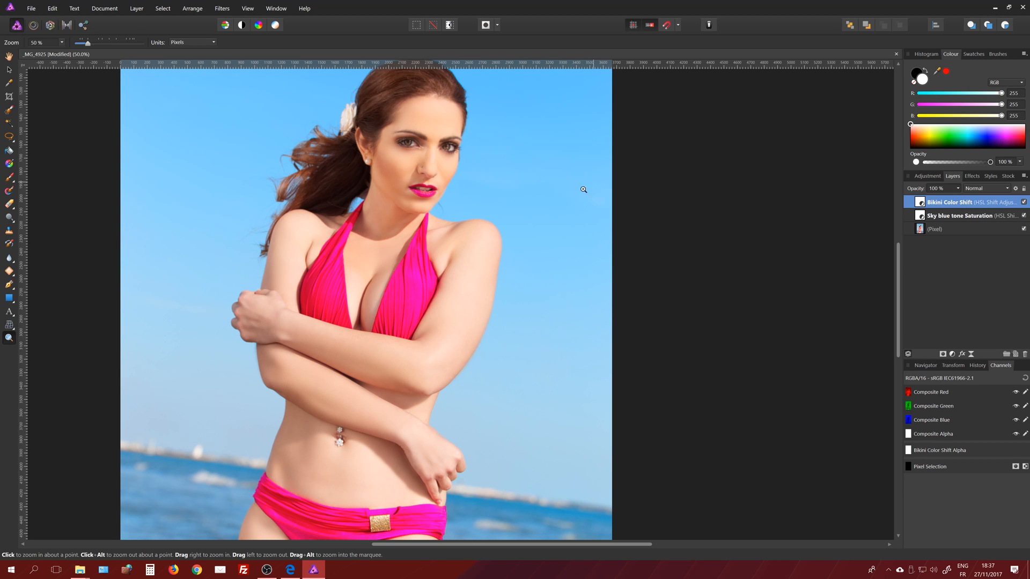
pyautogui.moveTo(464, 272)
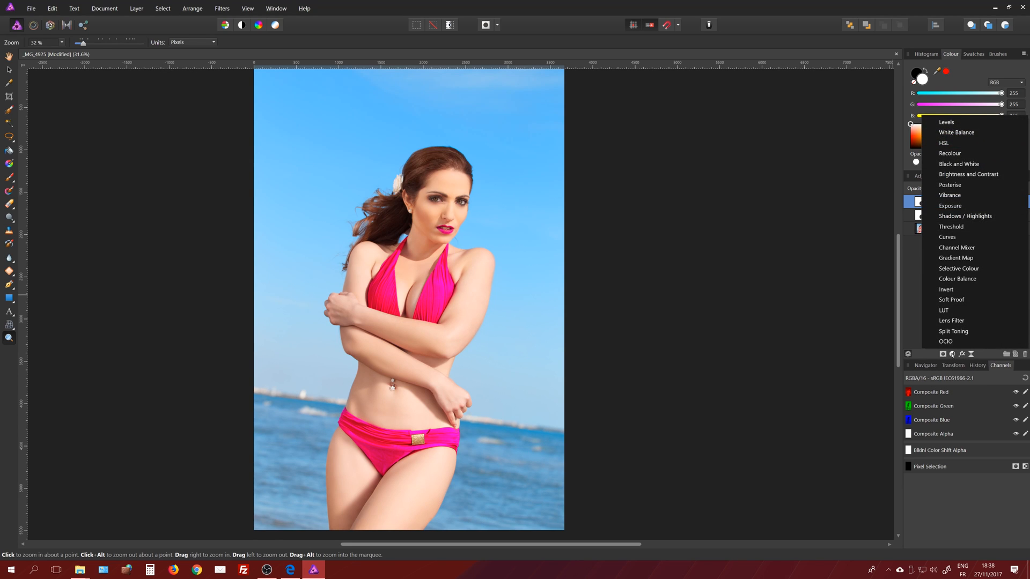
pyautogui.moveTo(957, 278)
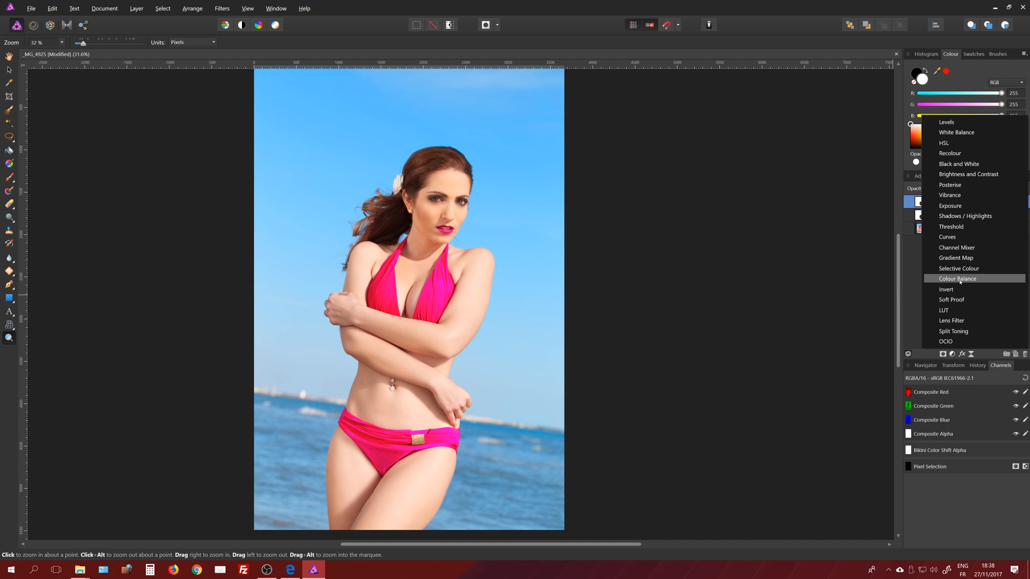
# Add a Colour Balance adjustment layer above Bikini Color Shift.
pyautogui.click(957, 278)
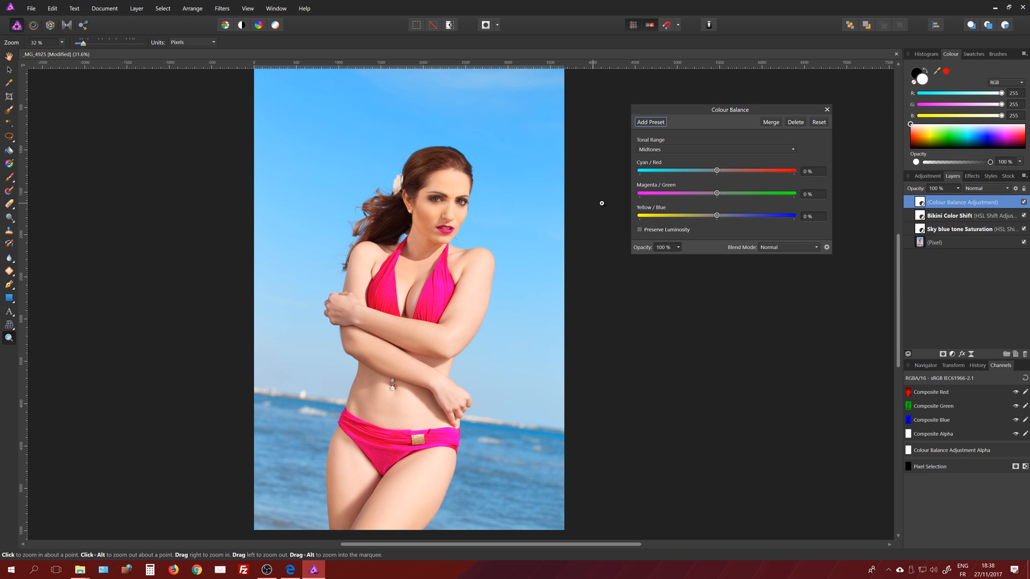
pyautogui.click(714, 149)
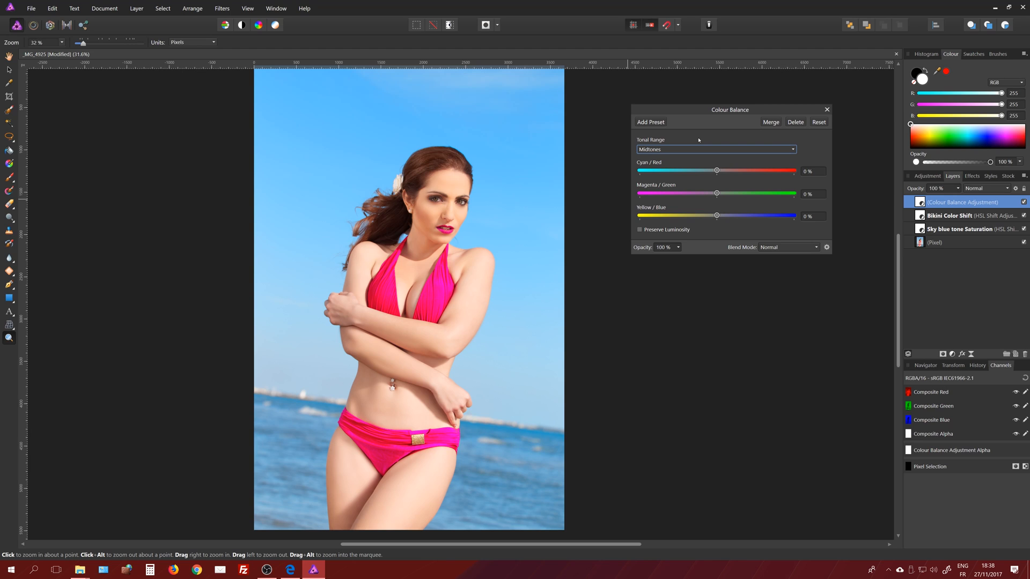
pyautogui.moveTo(691, 149)
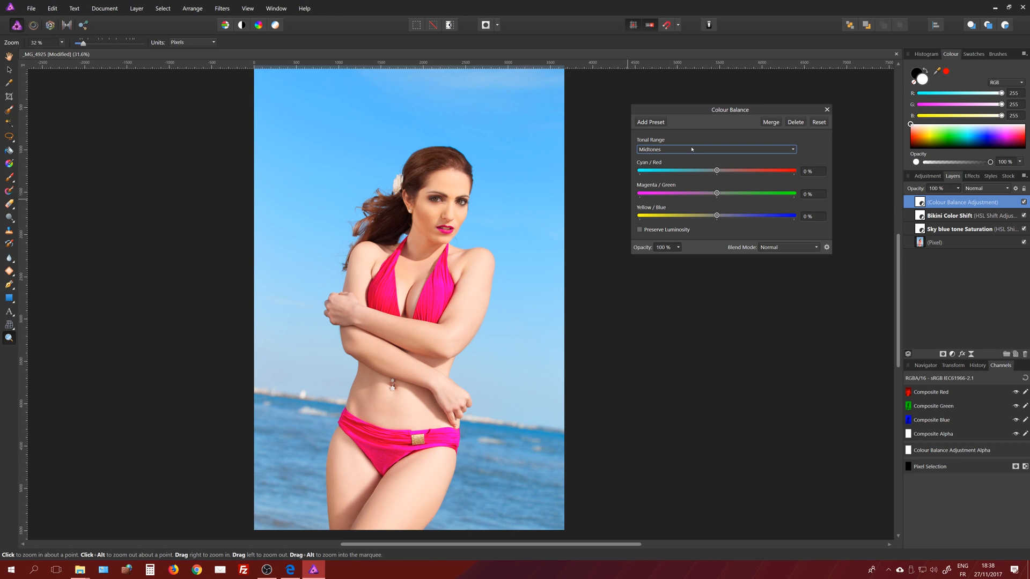
# Set Colour Balance Yellow/Blue to 61% for Shadows and 14% for Midtones.
pyautogui.click(715, 149)
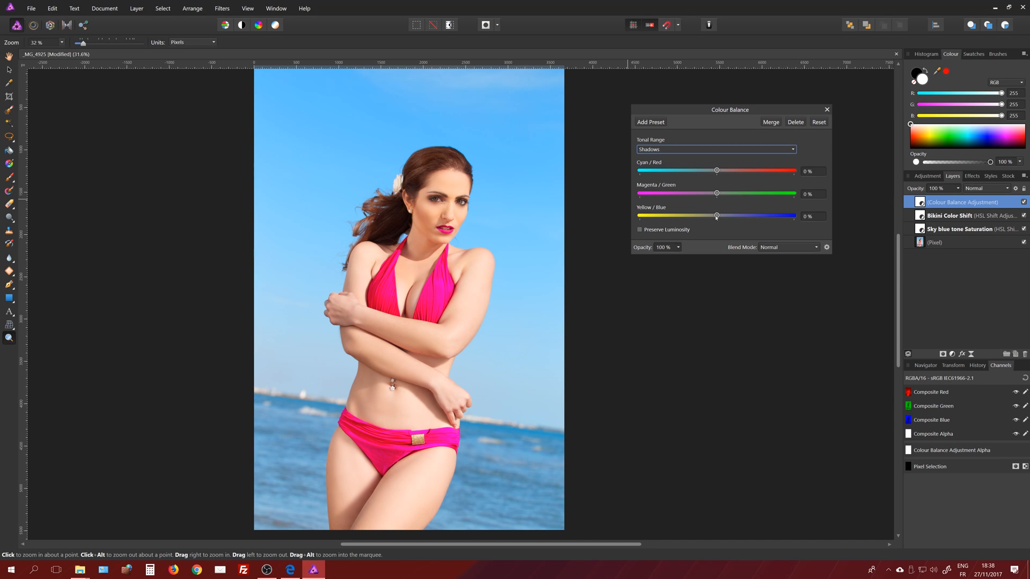
pyautogui.moveTo(716, 216); pyautogui.dragTo(742, 215)
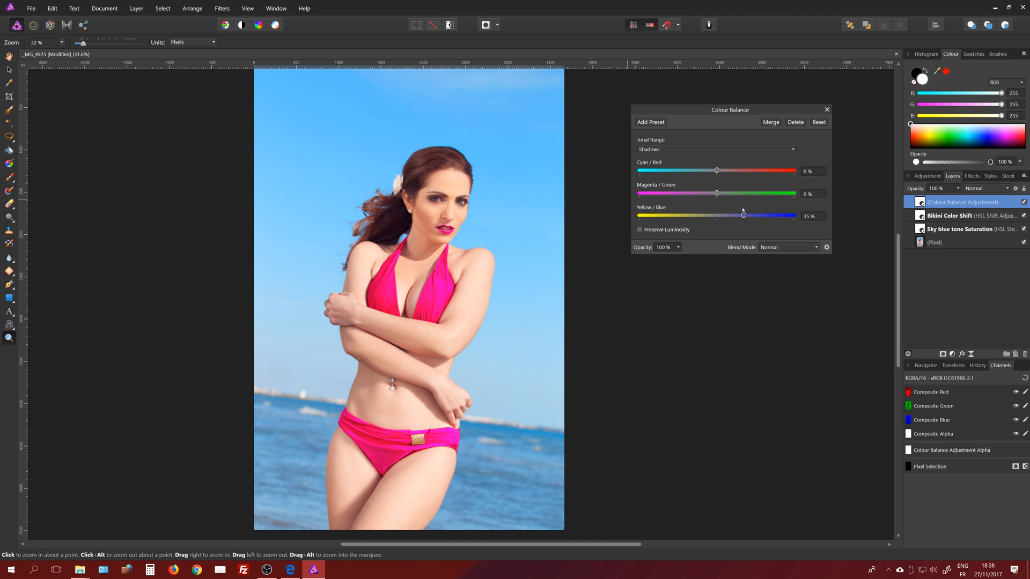
pyautogui.moveTo(743, 217); pyautogui.dragTo(735, 216)
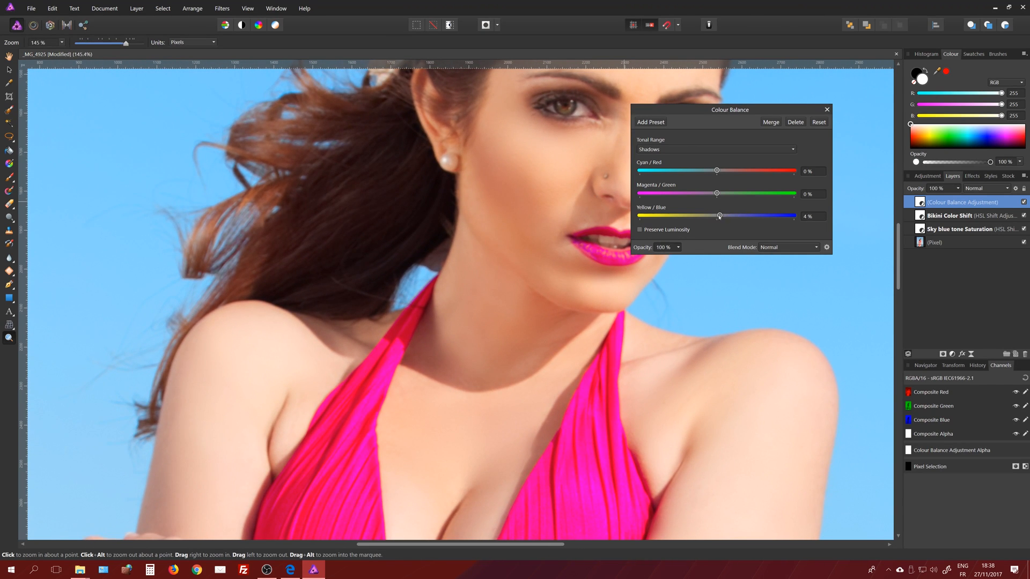
pyautogui.moveTo(719, 216); pyautogui.dragTo(764, 216)
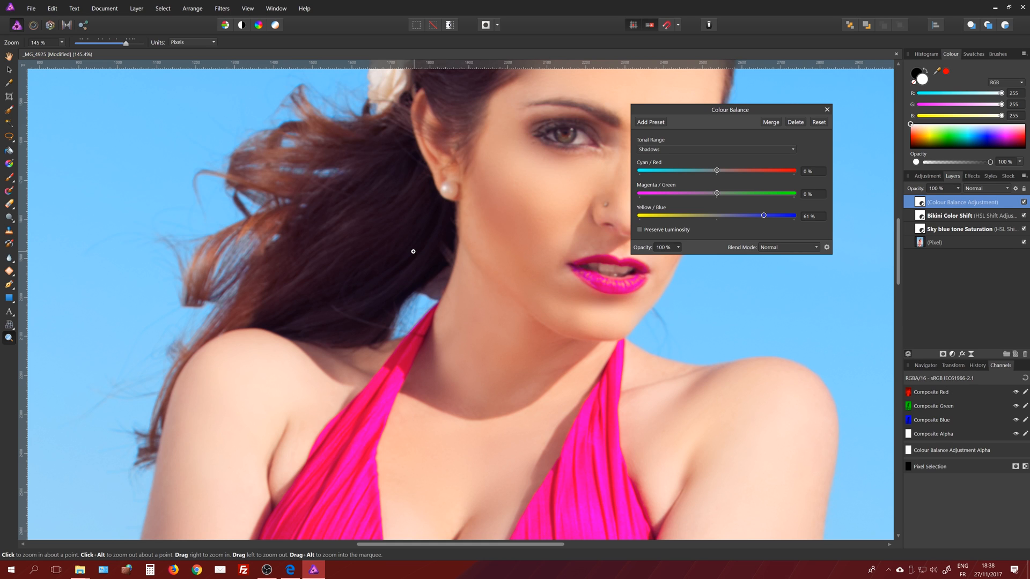
pyautogui.moveTo(675, 165)
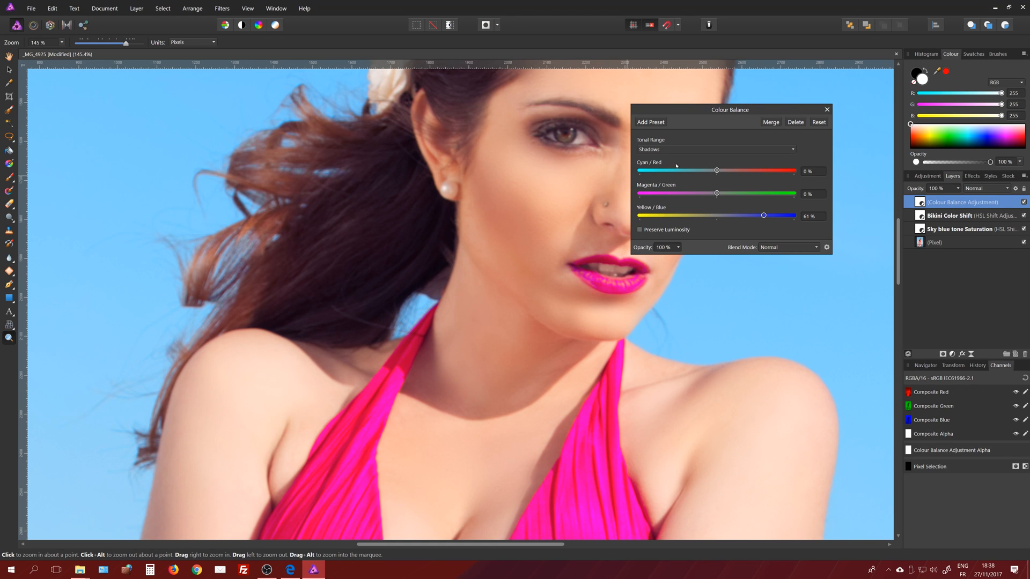
pyautogui.click(715, 149)
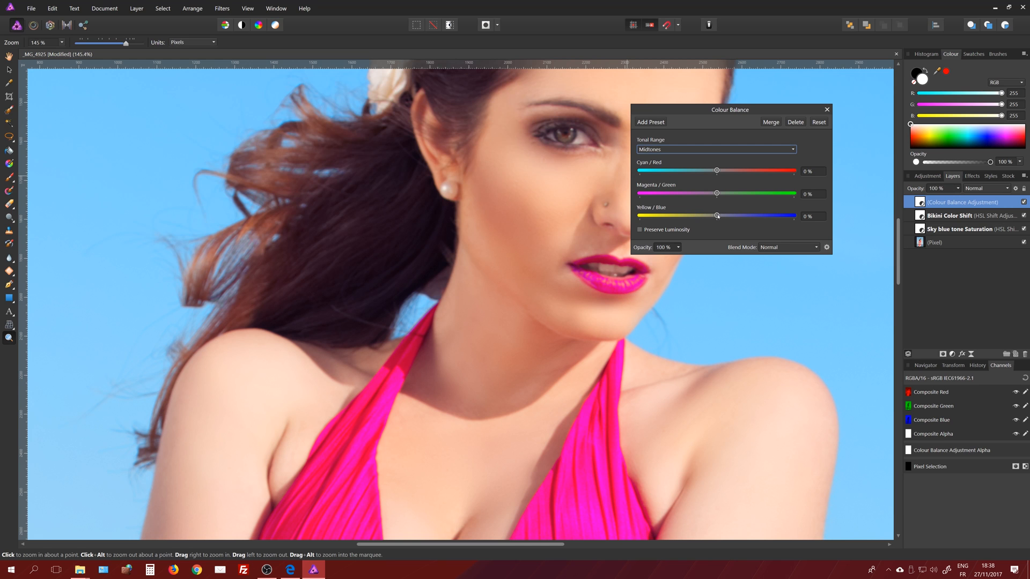
pyautogui.moveTo(716, 216); pyautogui.dragTo(727, 216)
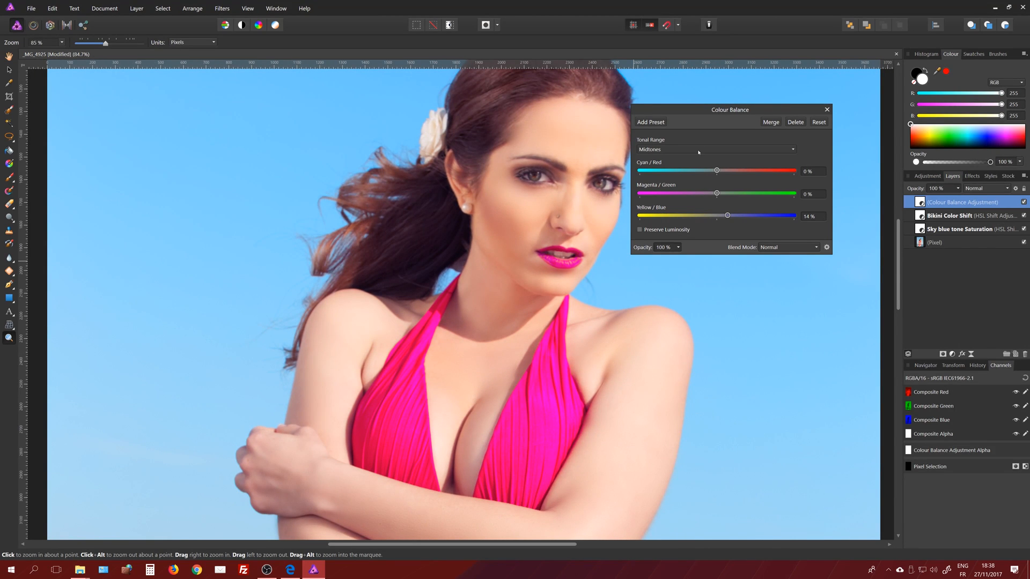
# Set Highlights Cyan/Red to 9% and Magenta/Green to -4%, then move the dialog aside.
pyautogui.click(715, 149)
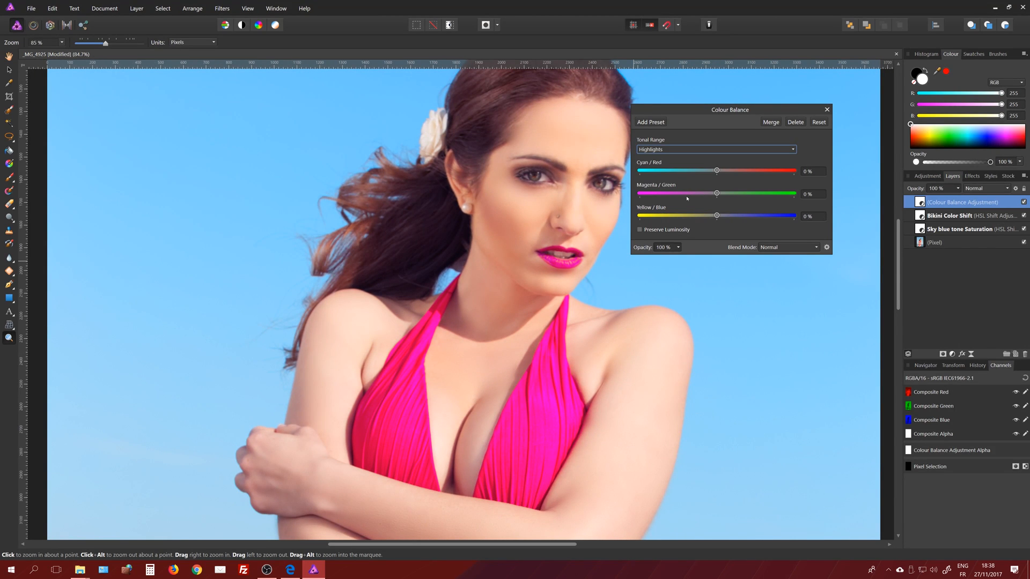
pyautogui.moveTo(719, 191)
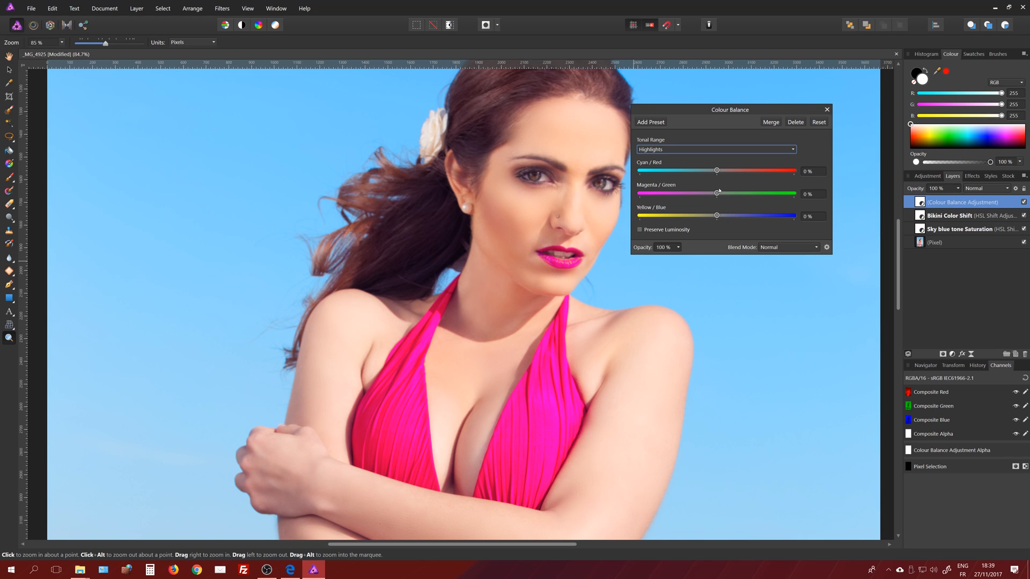
pyautogui.moveTo(716, 193); pyautogui.dragTo(715, 193)
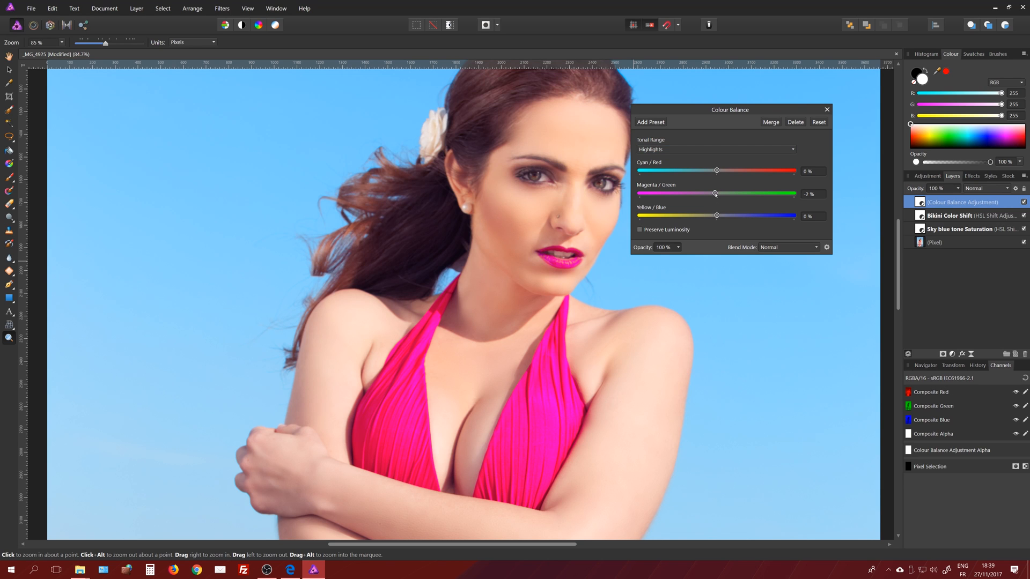
pyautogui.moveTo(716, 170); pyautogui.dragTo(724, 171)
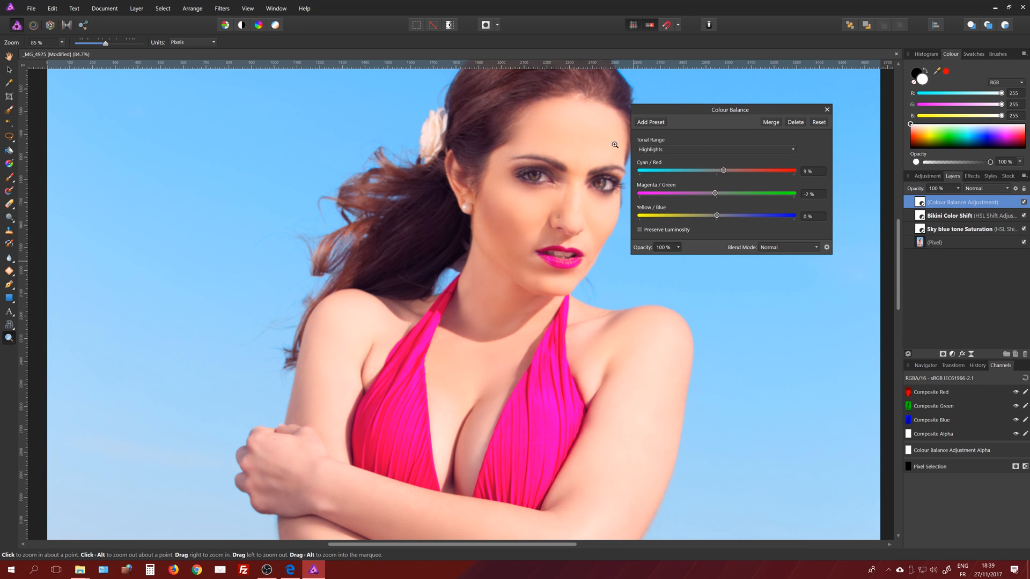
pyautogui.moveTo(714, 193); pyautogui.dragTo(712, 194)
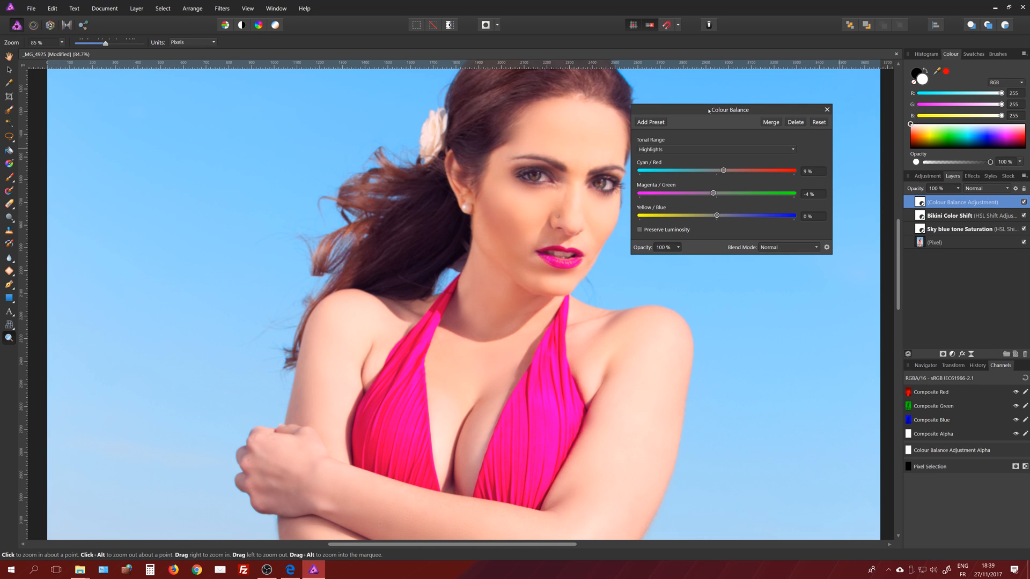
pyautogui.moveTo(729, 109); pyautogui.dragTo(758, 93)
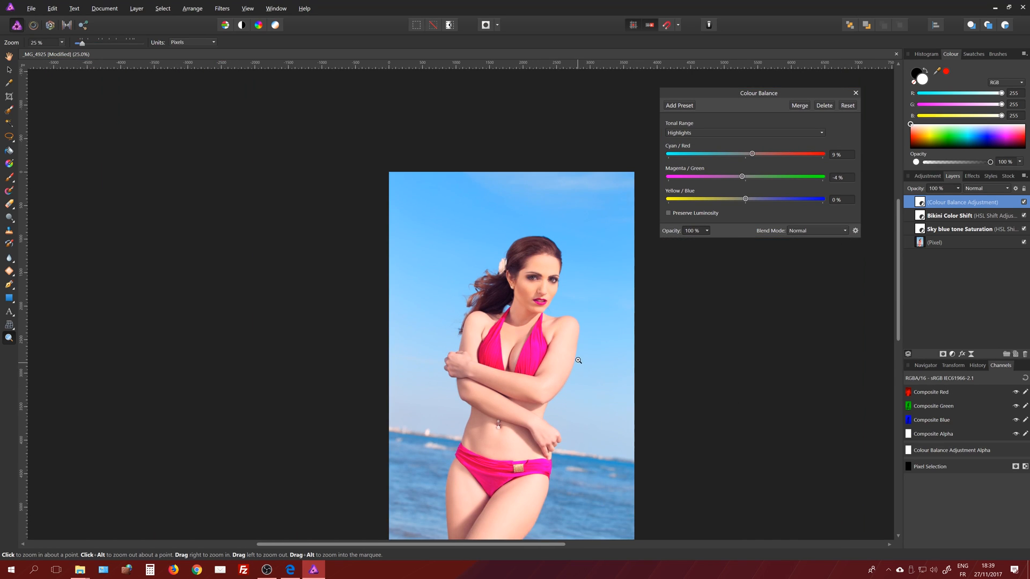
# Zoom to 50% and close the Colour Balance dialog, keeping the blue-and-warm grade.
pyautogui.click(578, 360)
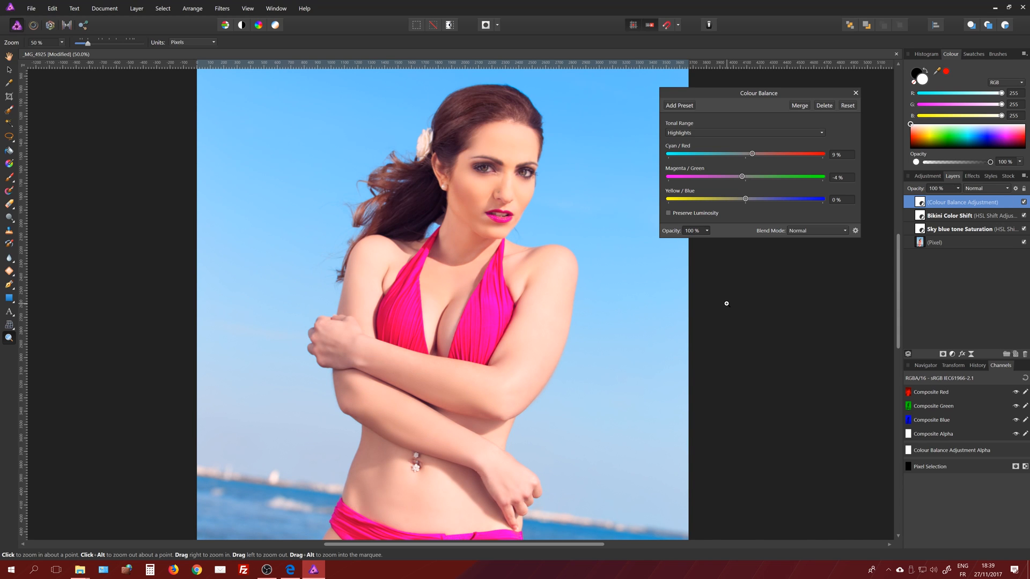
pyautogui.moveTo(866, 81)
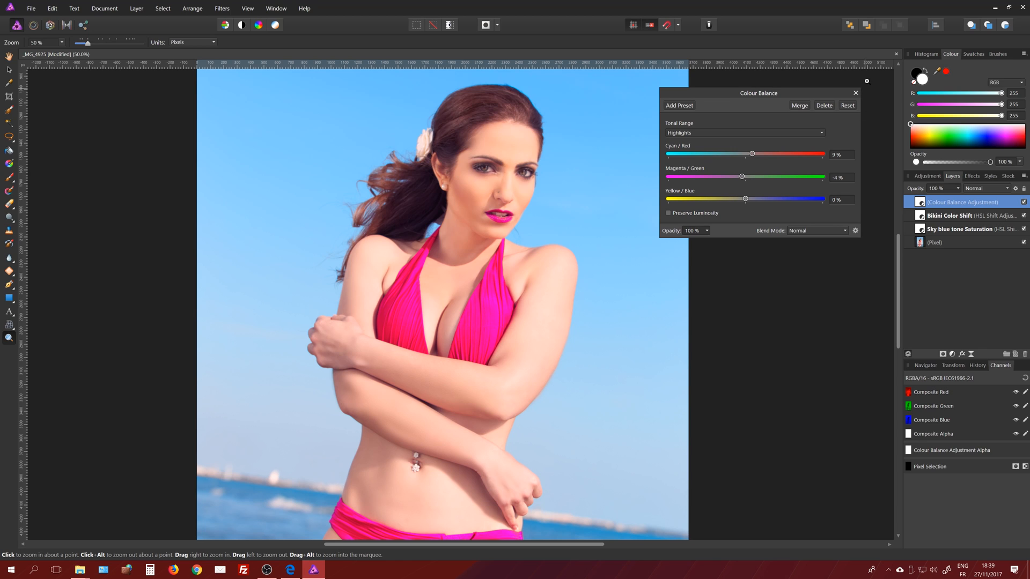
pyautogui.click(854, 93)
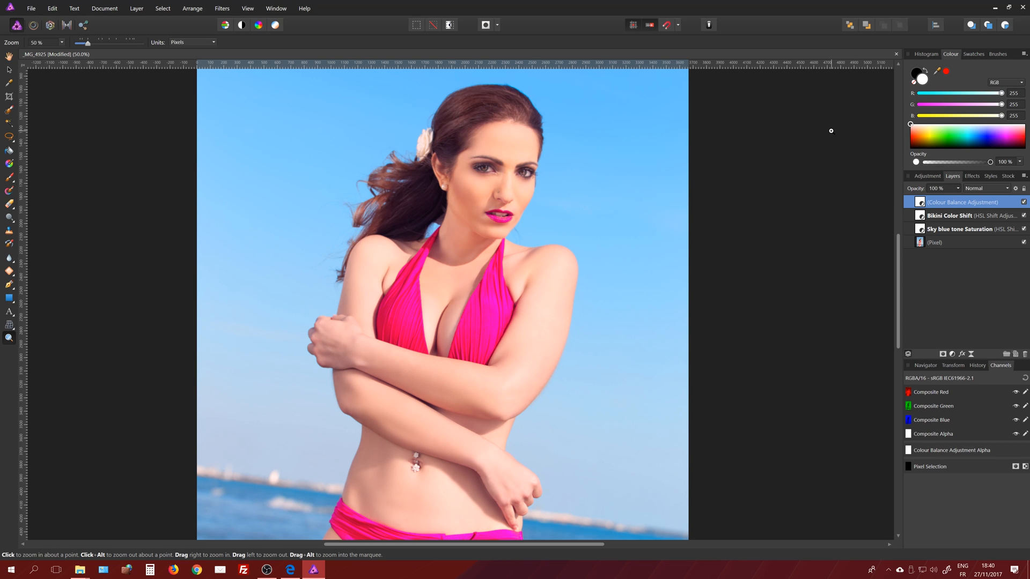
pyautogui.moveTo(803, 172)
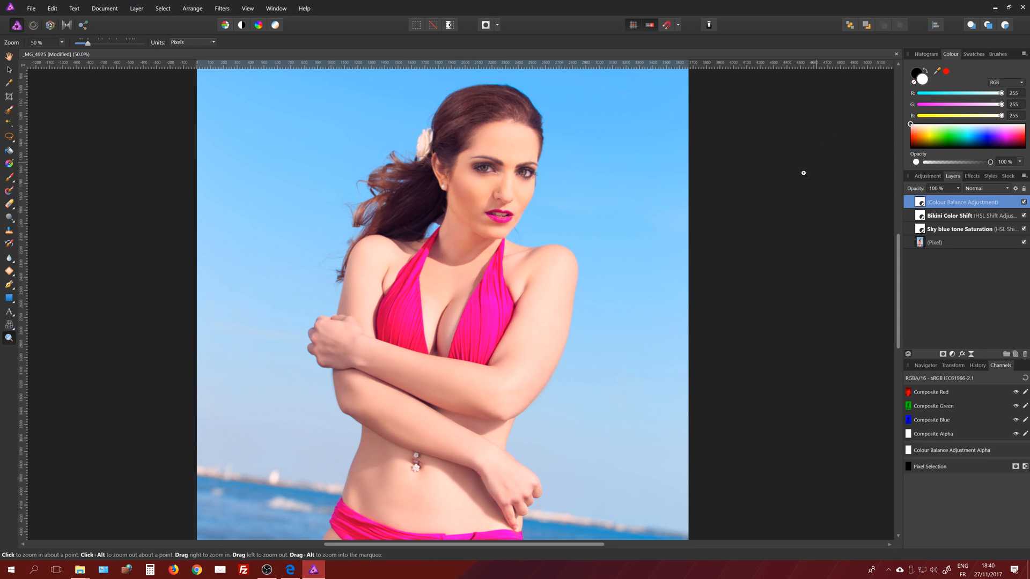
pyautogui.moveTo(620, 196)
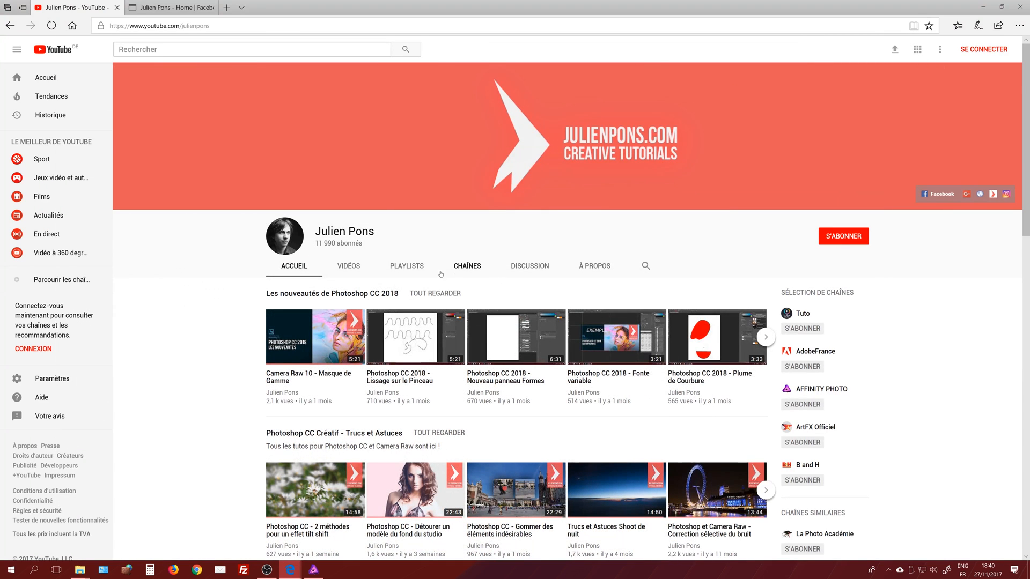
pyautogui.moveTo(195, 319)
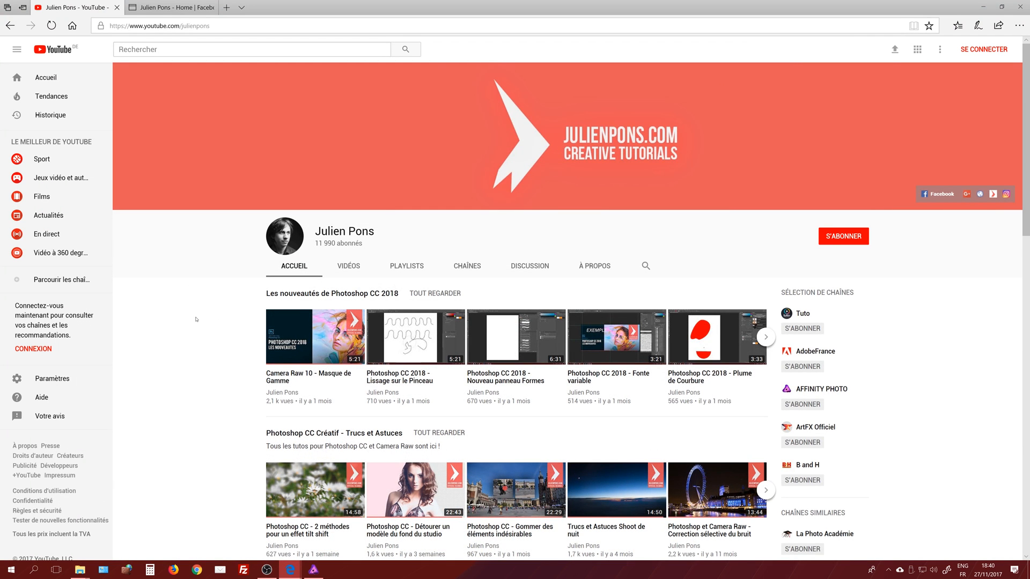